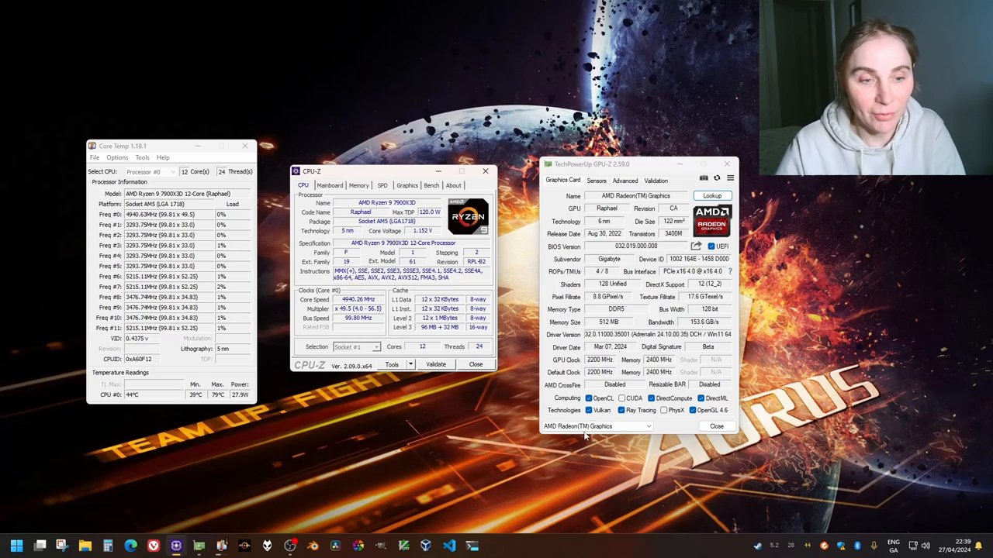
Review the Ryzen 9 7900X3D and Radeon graphics details in CPU-Z, GPU-Z and Core Temp.
click(647, 426)
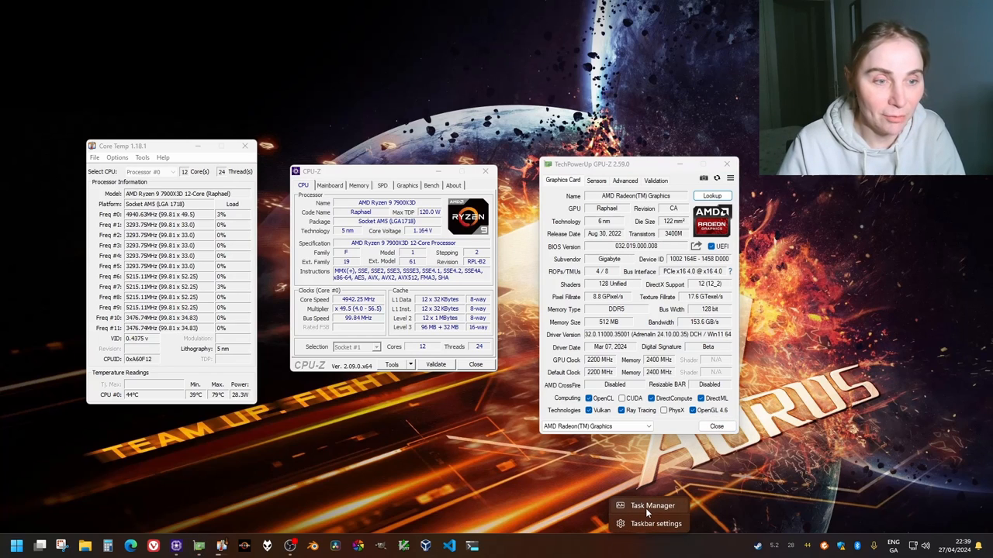
click(652, 505)
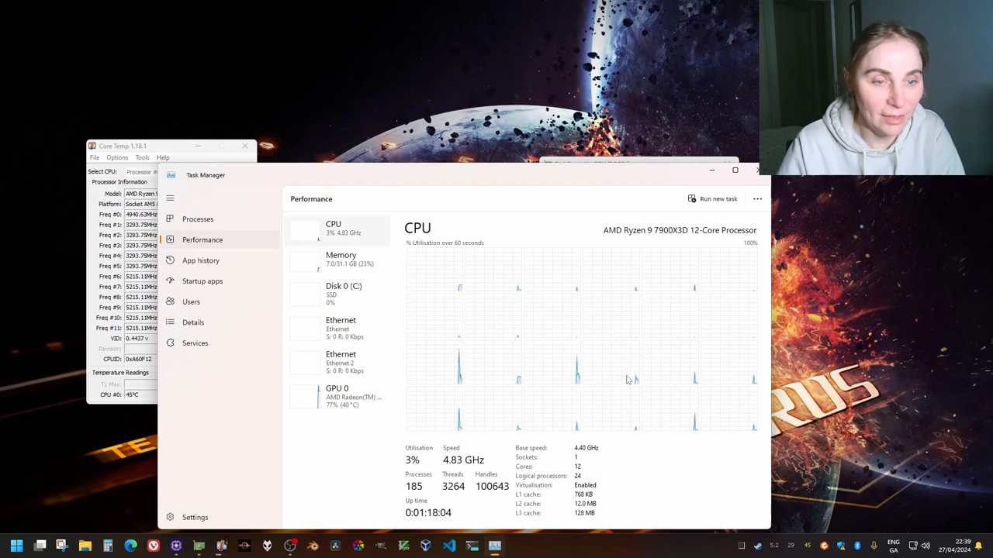
click(338, 396)
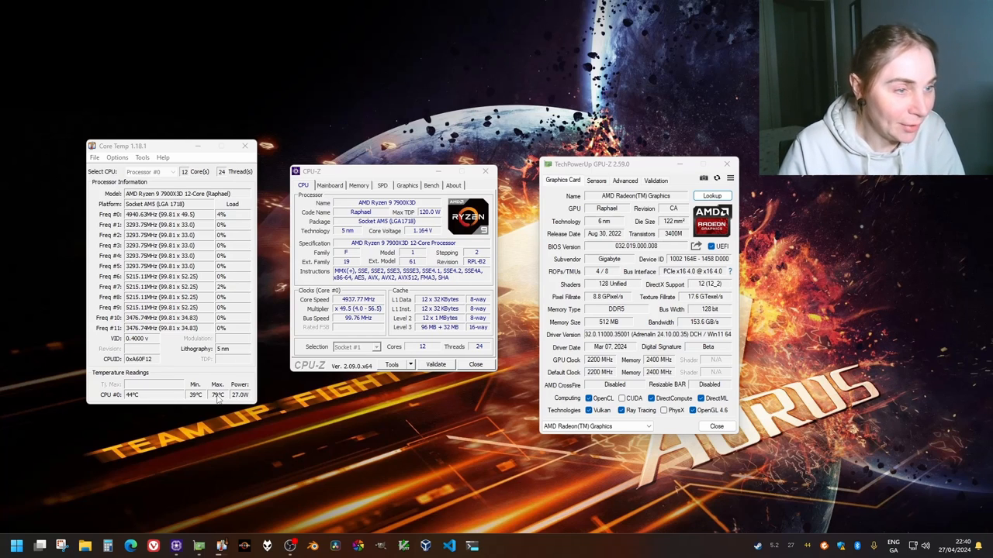
Check OBS Studio's version details (30.1.2) in Help > About, then close it.
click(211, 18)
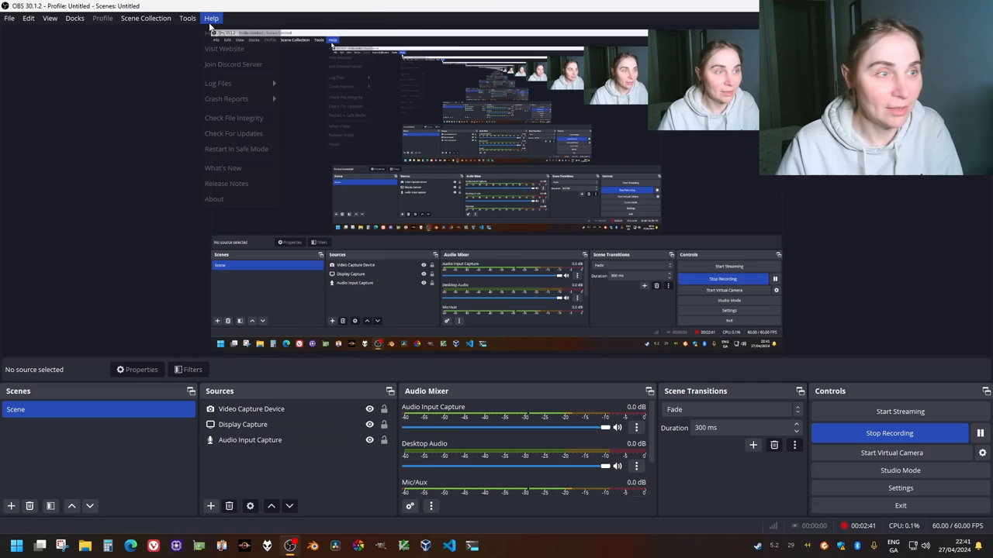
click(214, 199)
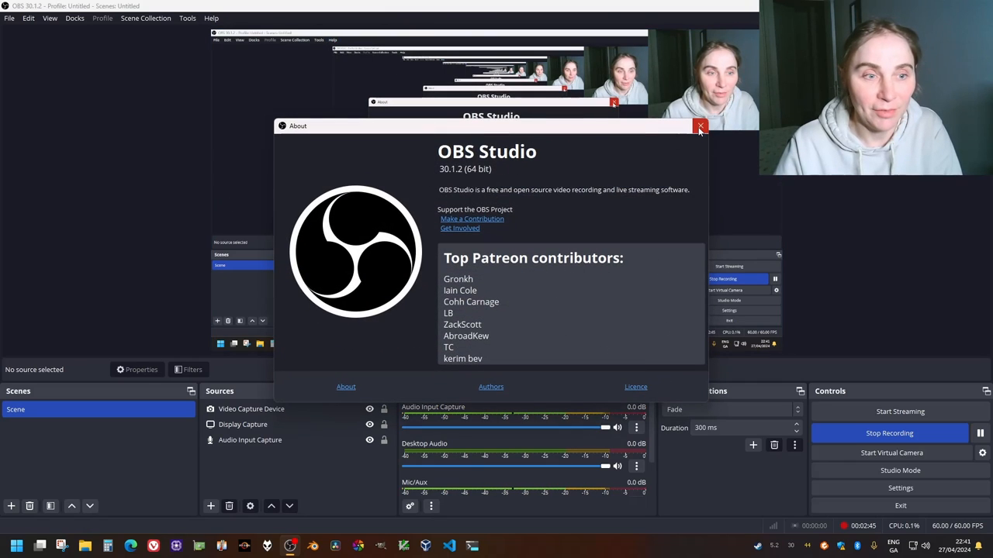
click(700, 126)
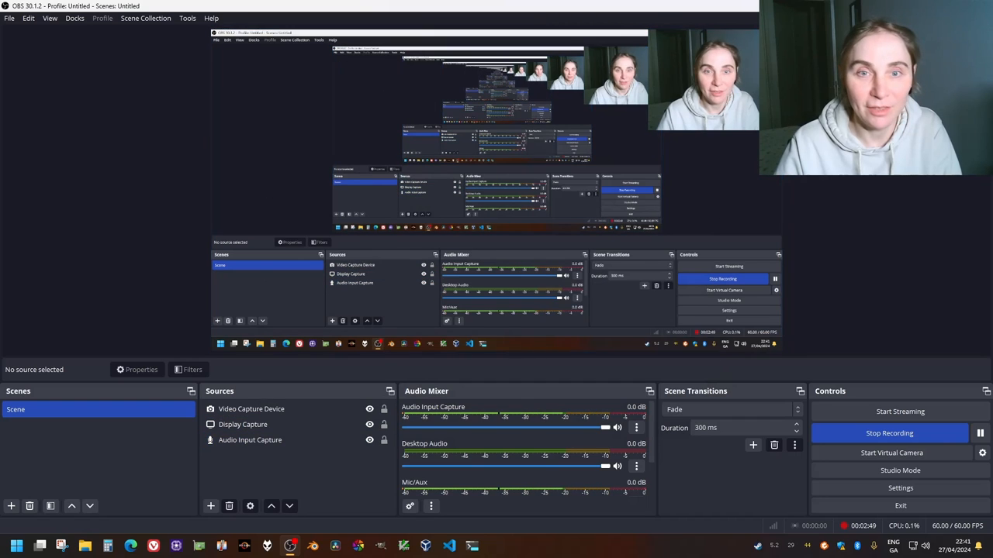
Launch Blender 4.1 and open the classroom.blend scene.
click(251, 409)
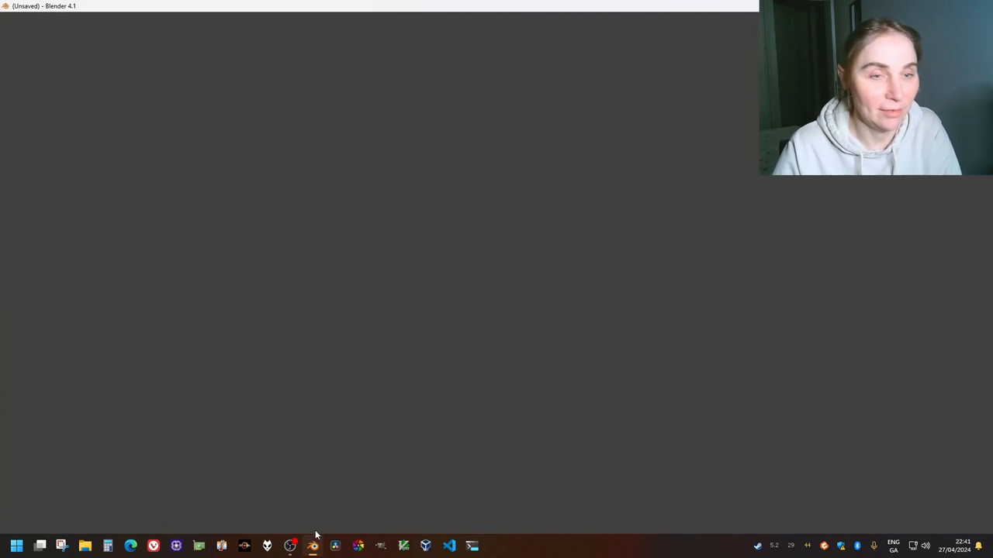
click(313, 545)
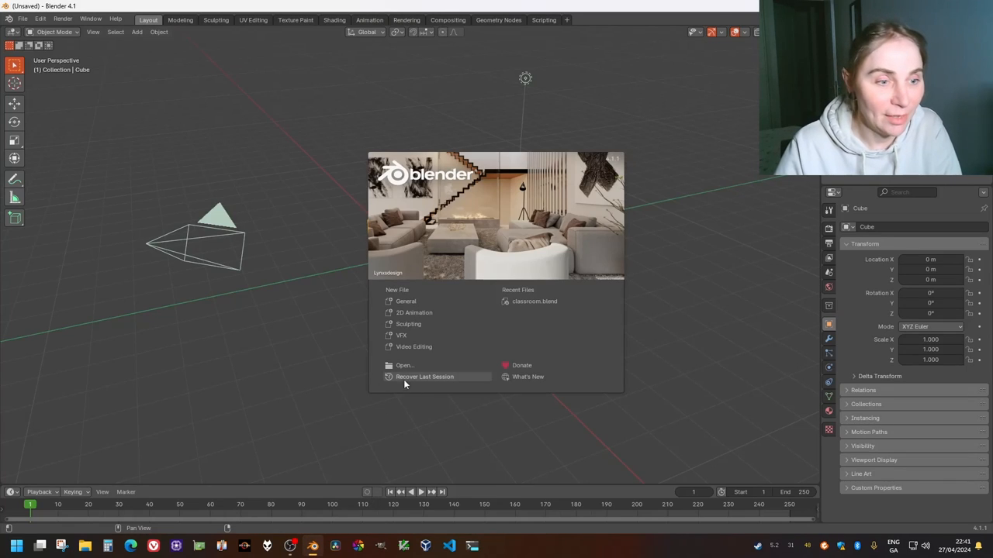
click(404, 365)
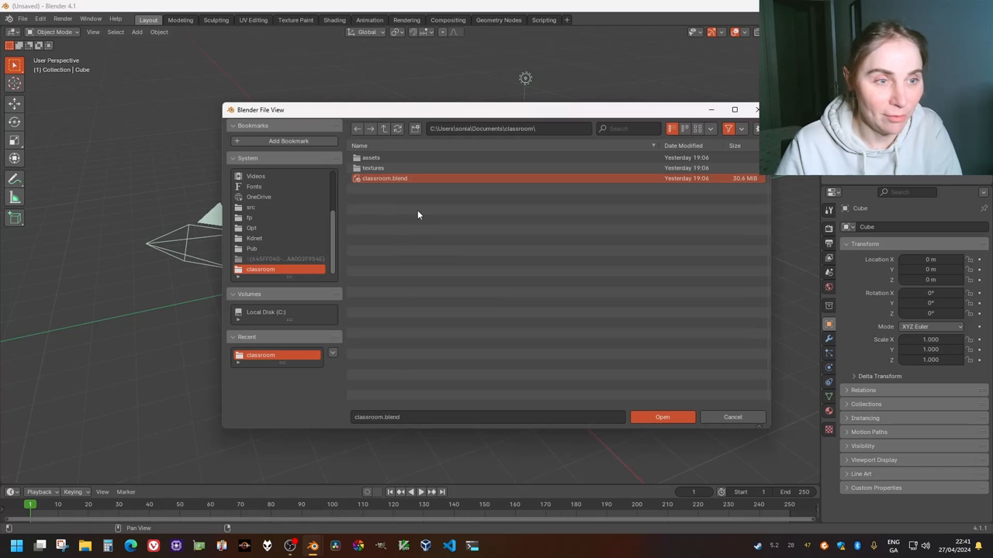
click(661, 416)
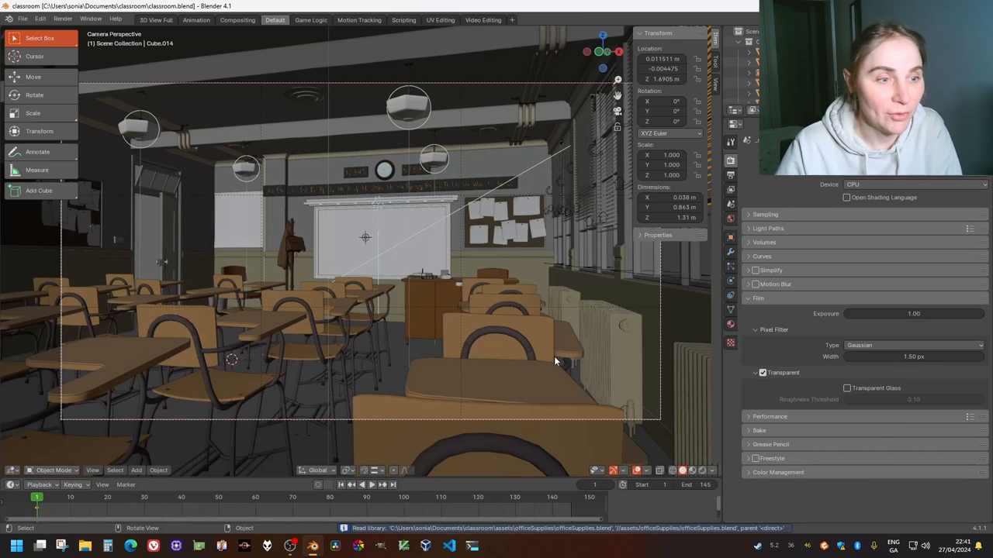
mouse_move(519, 346)
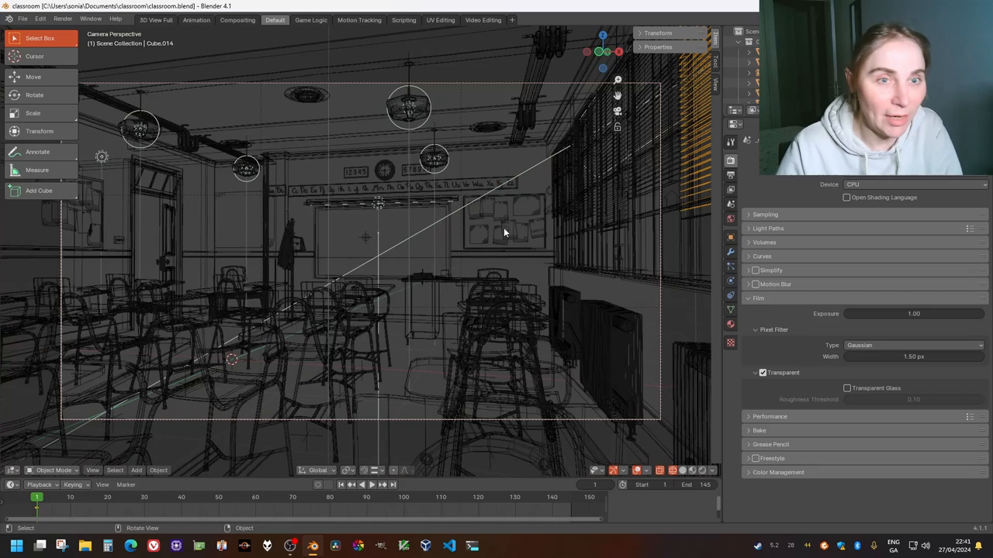
mouse_move(456, 203)
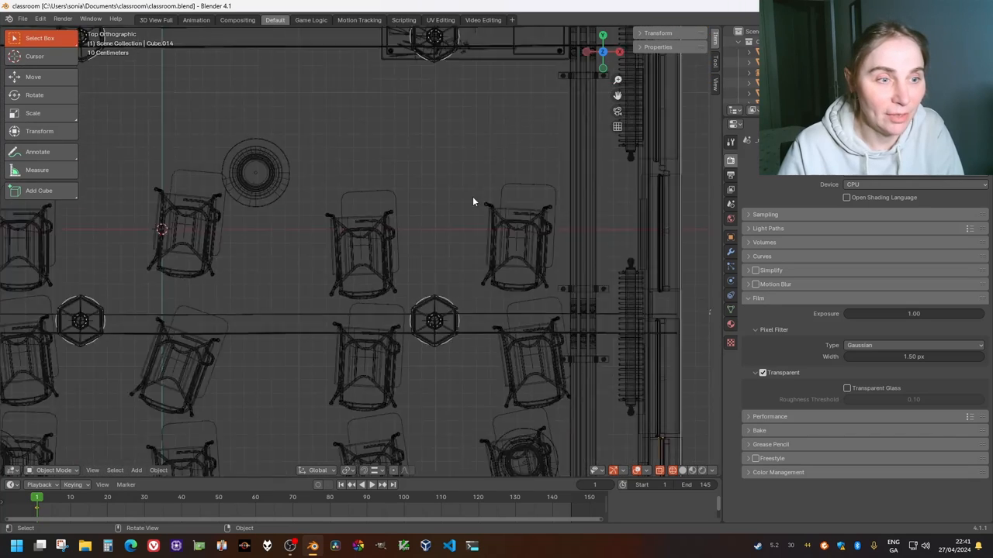
View the wireframe classroom from the right, back and left orthographic sides.
scroll(down, 3)
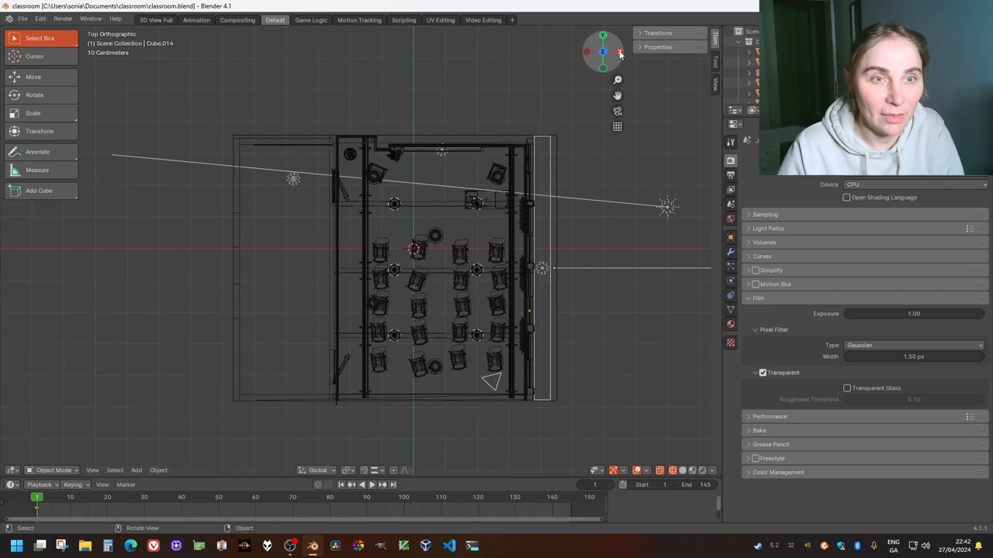
click(618, 51)
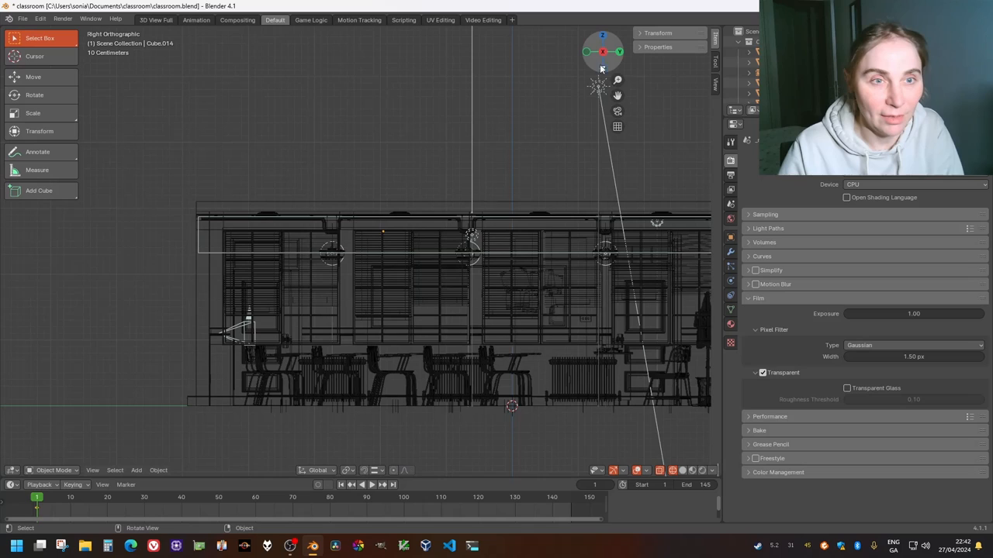
click(619, 52)
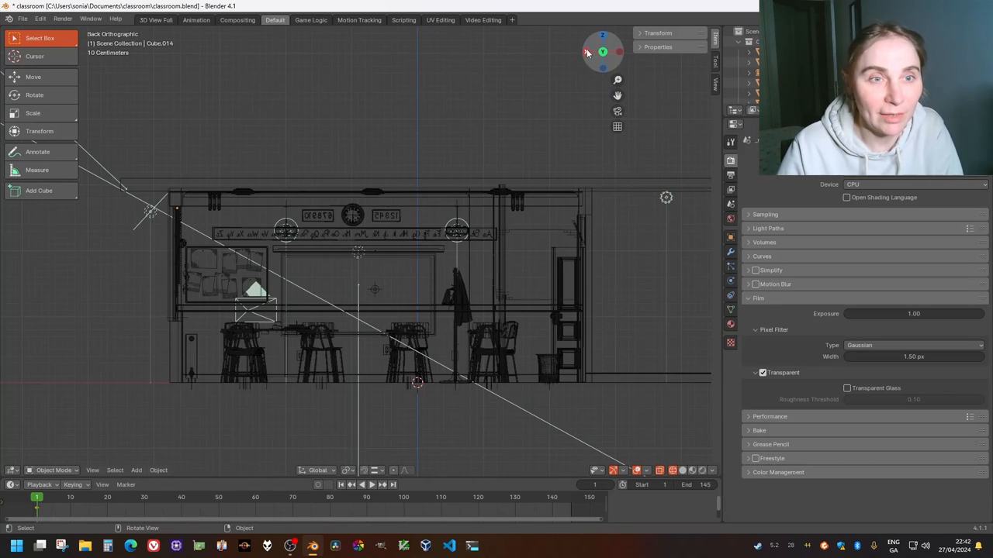
click(602, 52)
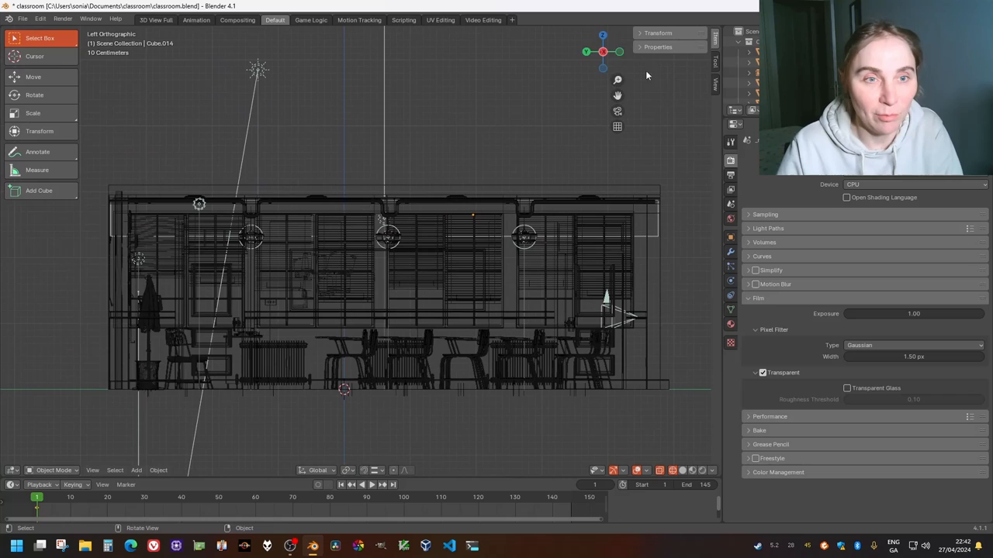
mouse_move(328, 217)
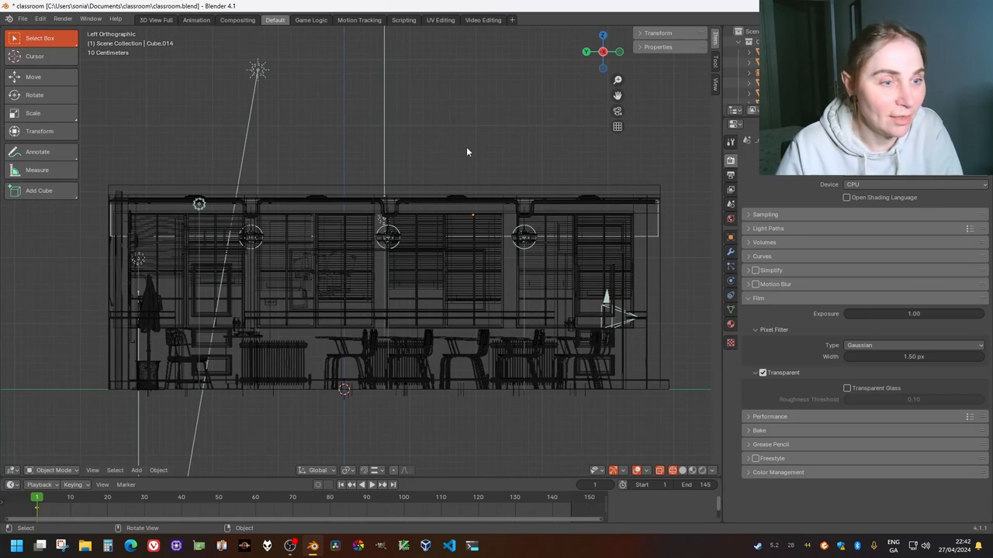
mouse_move(621, 314)
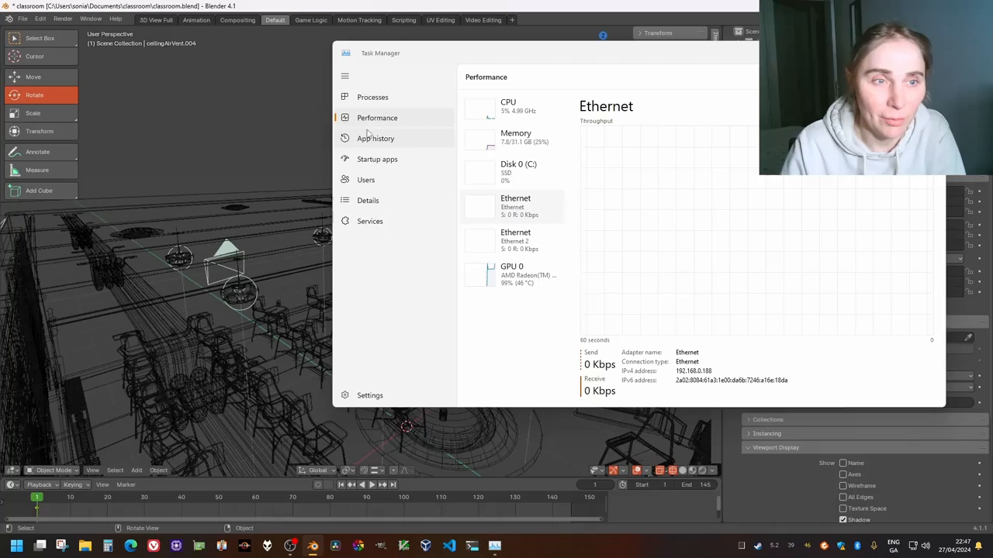
Show Task Manager's CPU utilisation graphs beside the Blender classroom scene.
click(508, 107)
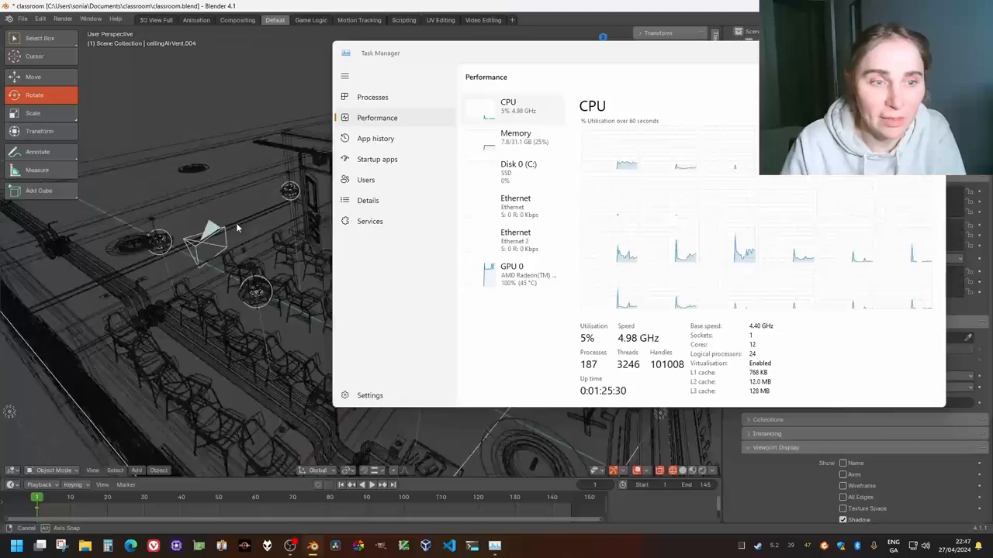
click(511, 274)
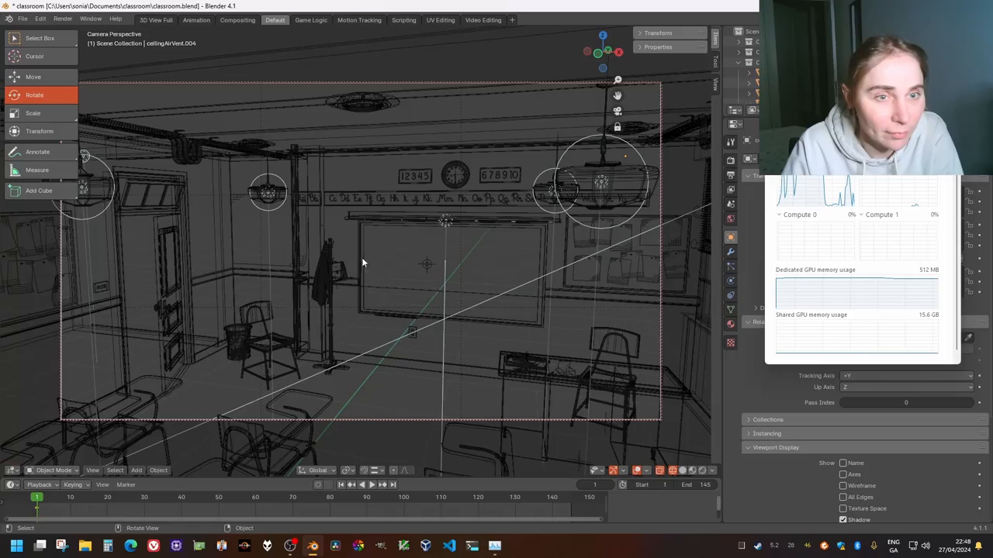
Reframe the wireframe classroom through Blender's camera view.
drag(426, 264, 349, 267)
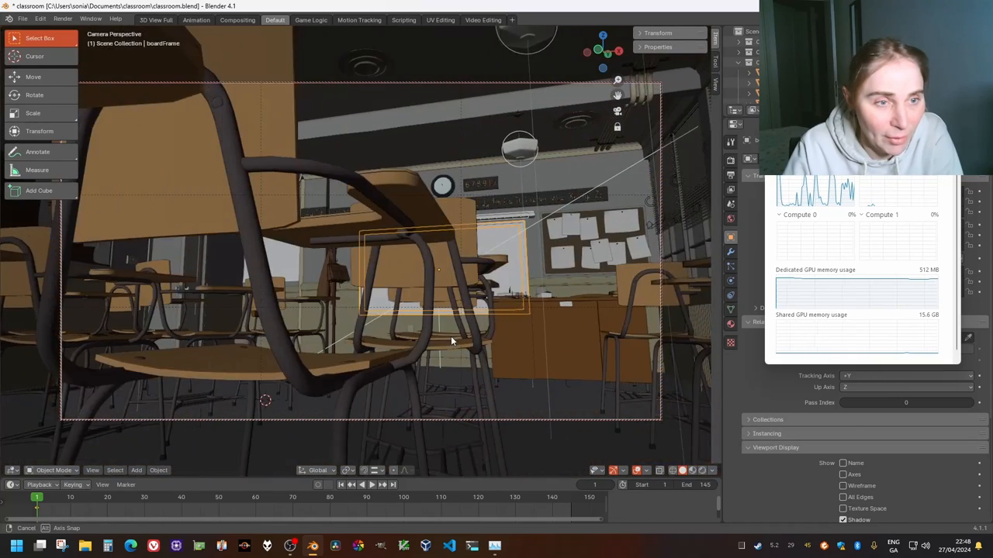
Pull back the solid-shaded camera view to show more of the student desks.
drag(452, 341, 386, 396)
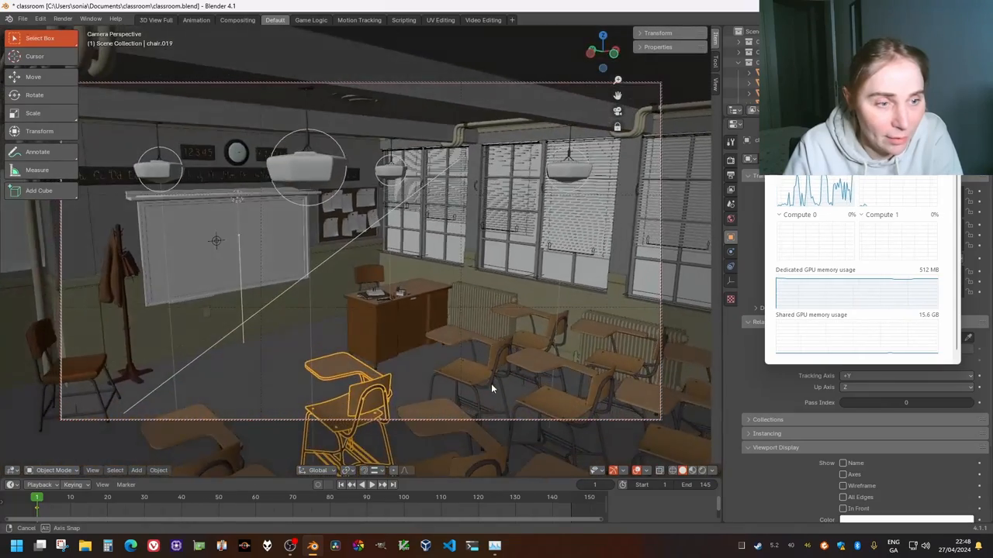
drag(493, 388, 443, 394)
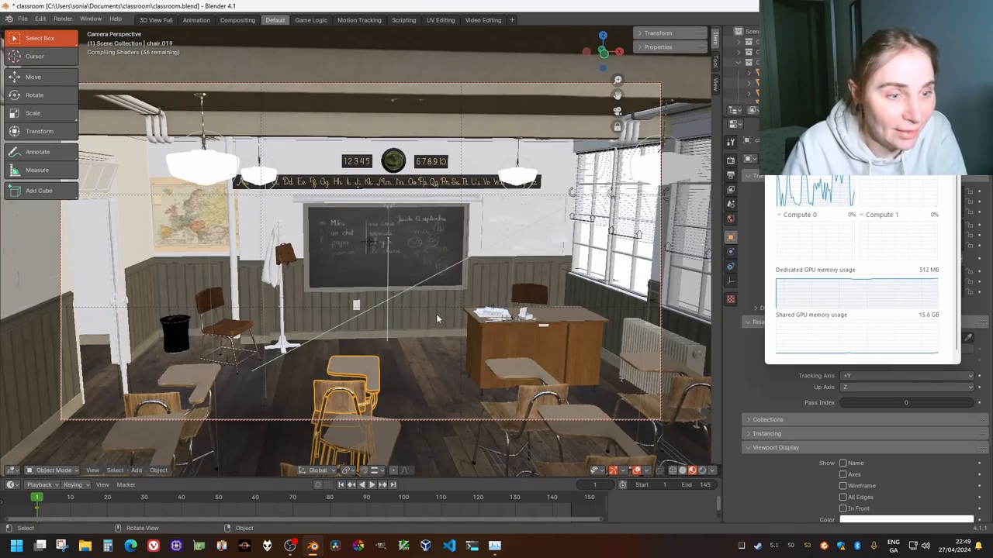
Orbit the material-preview classroom toward the desks and blackboard.
drag(434, 326, 423, 331)
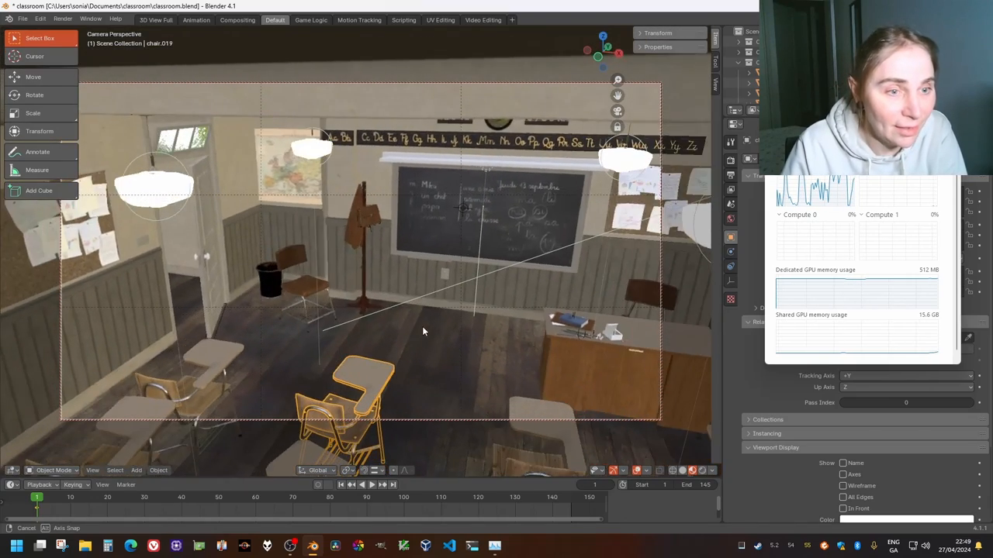
drag(422, 332, 615, 319)
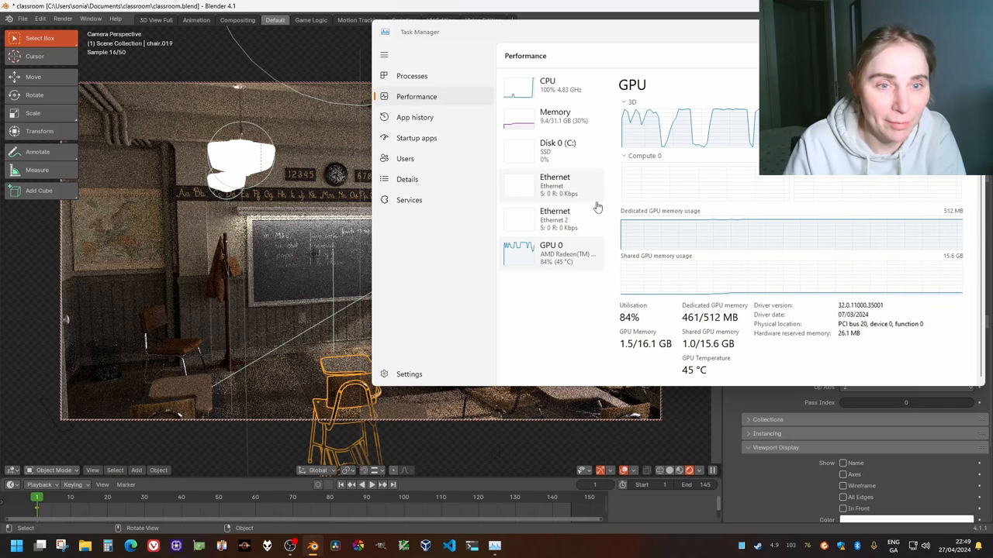
mouse_move(597, 207)
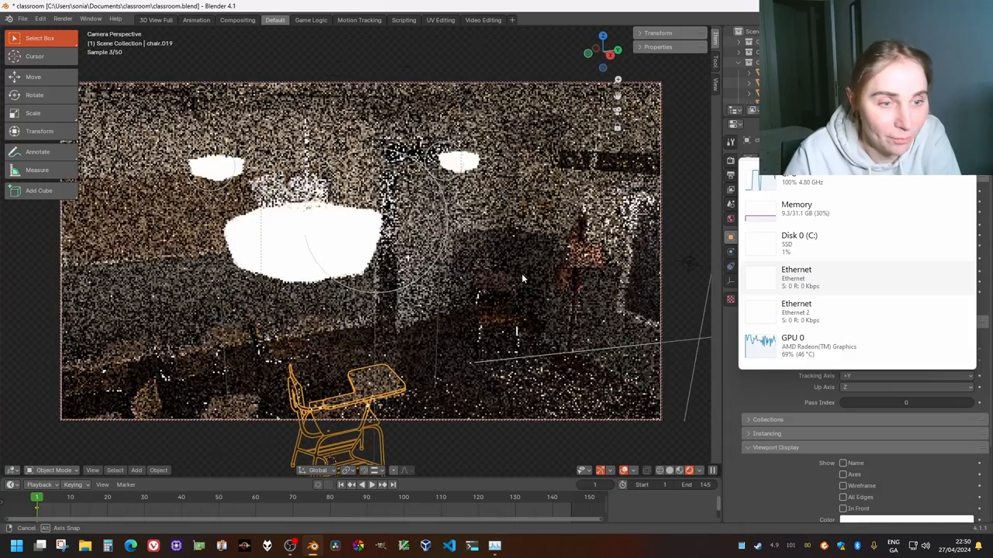
Orbit the rendered classroom preview while the GPU load climbs.
drag(520, 279, 415, 306)
text(0.5)
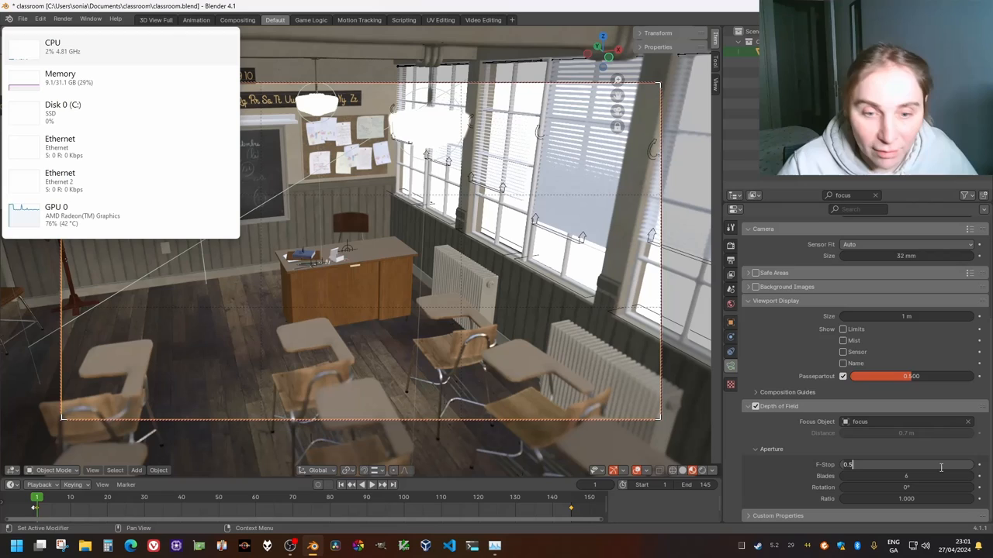
Raise the camera's depth-of-field F-Stop from 0.5 to 20.5.
drag(853, 465, 969, 464)
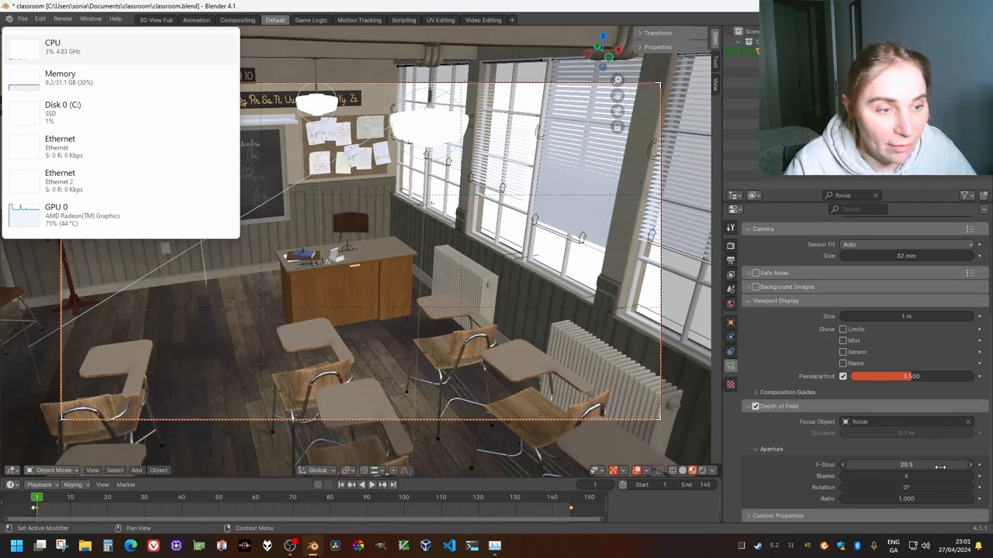
click(906, 464)
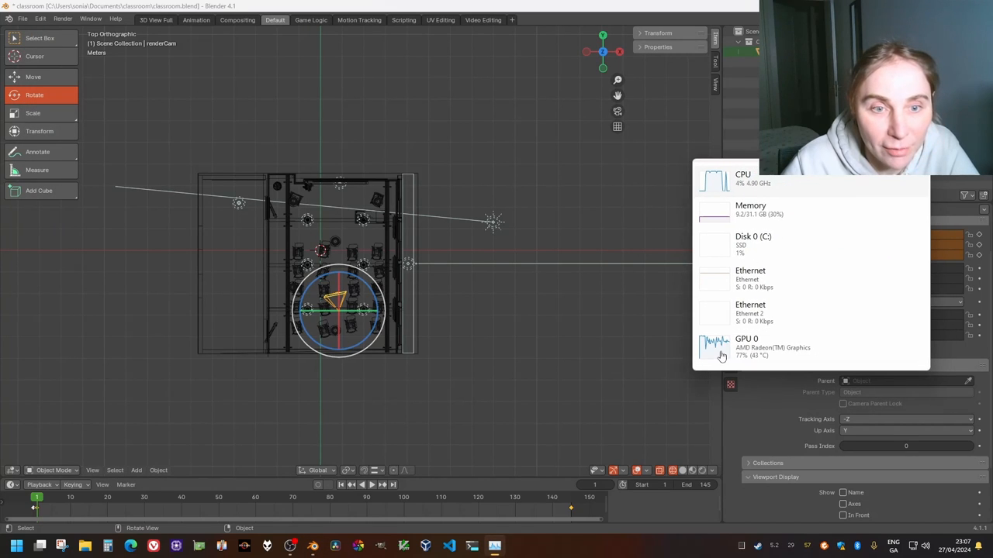
Move the render camera to face the blackboard and preview it with Rendered shading.
click(32, 76)
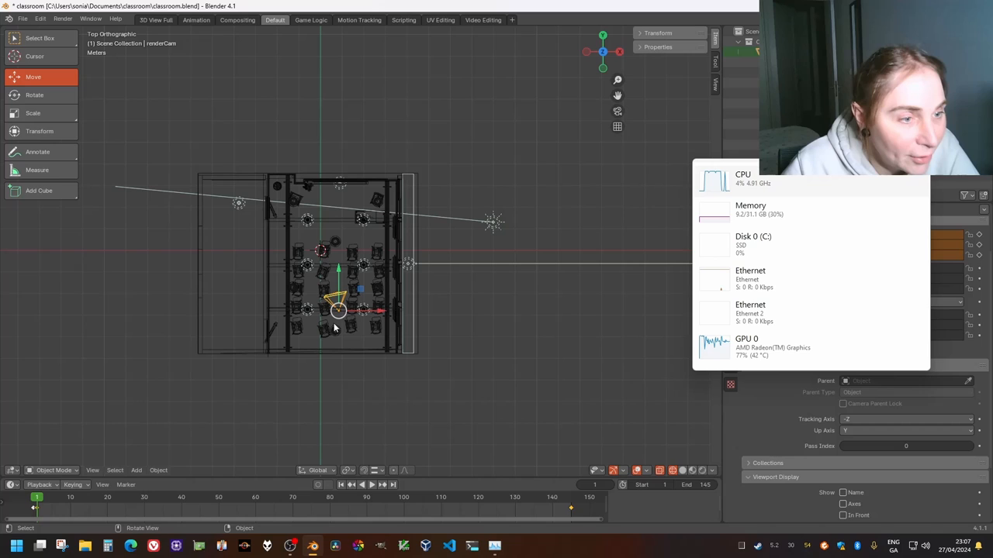
drag(338, 310, 357, 334)
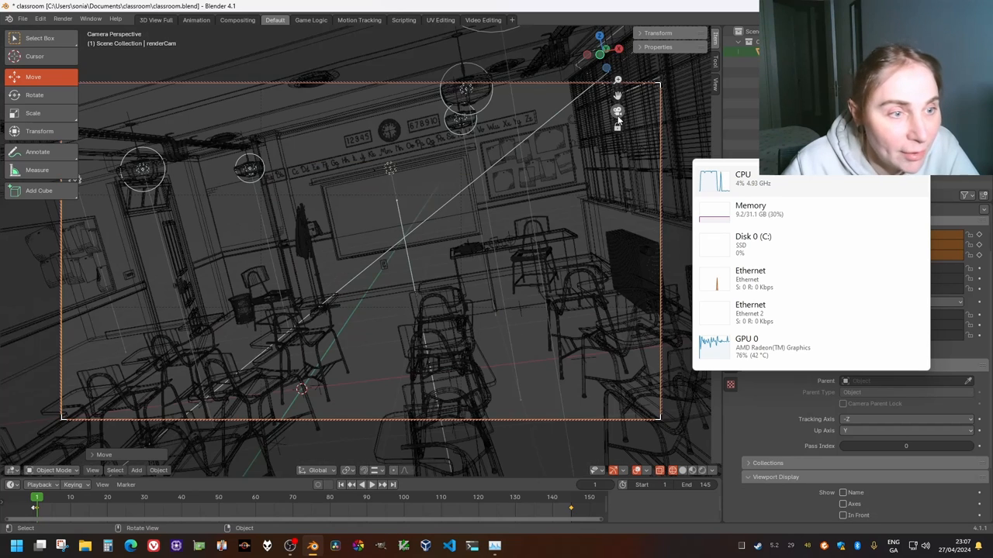
click(693, 470)
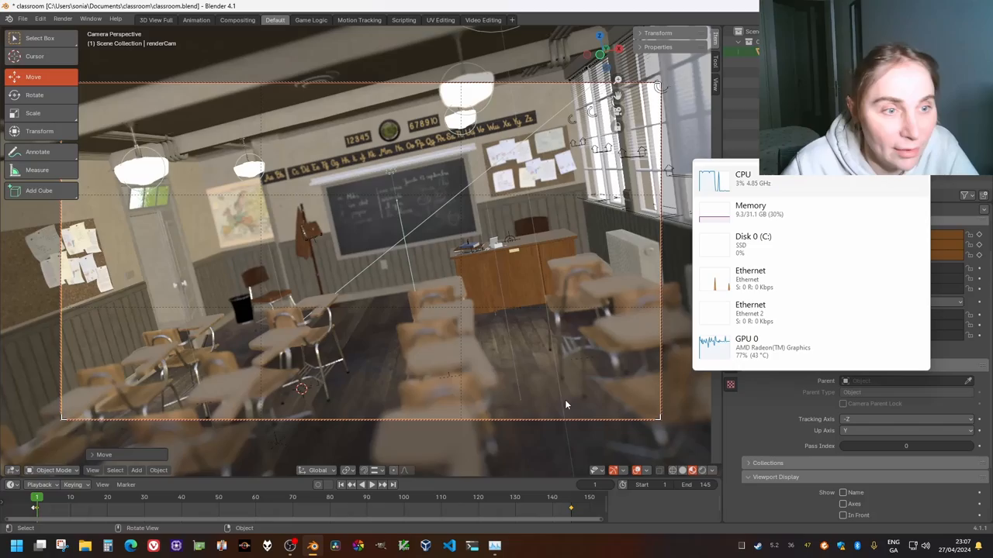
click(62, 18)
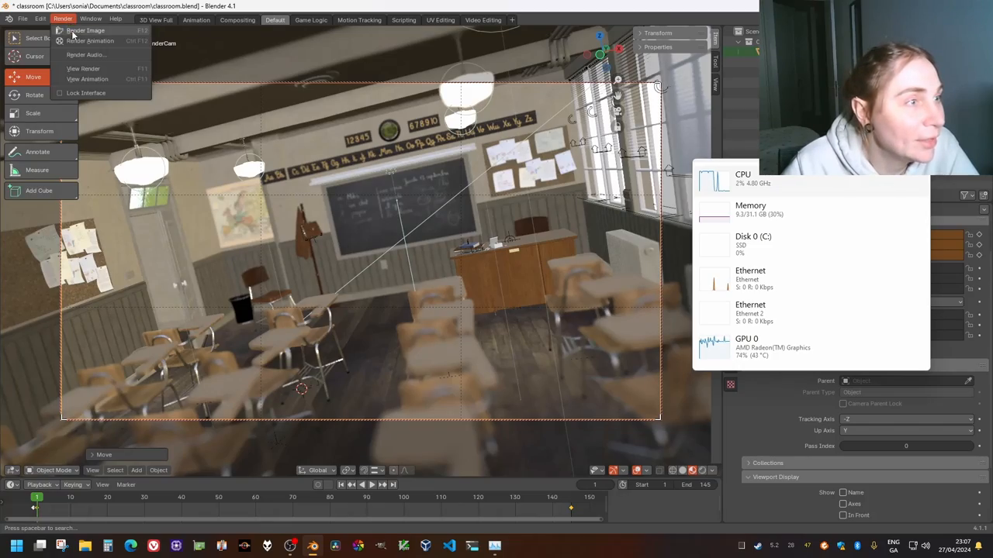
Render the classroom scene as a still image with Render Image (F12).
click(85, 30)
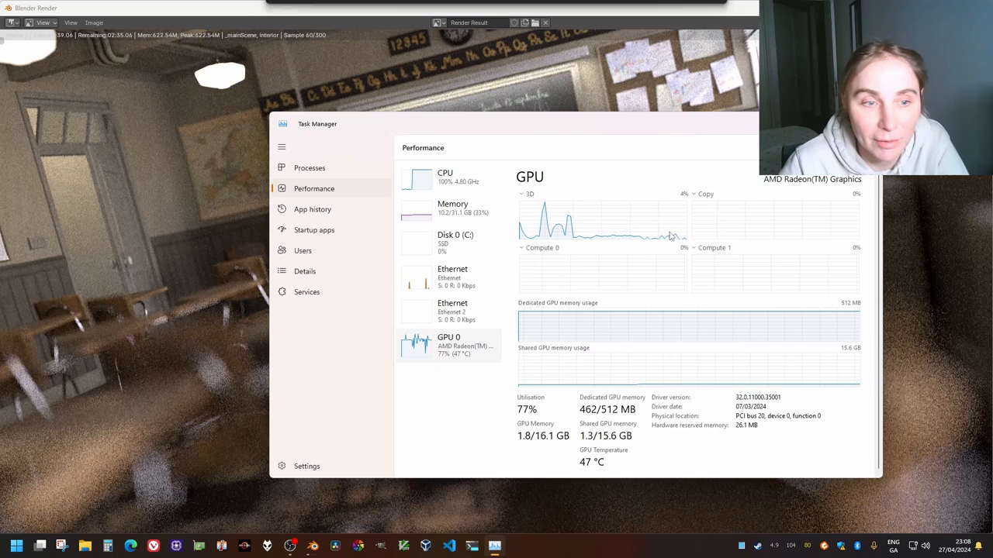
mouse_move(565, 331)
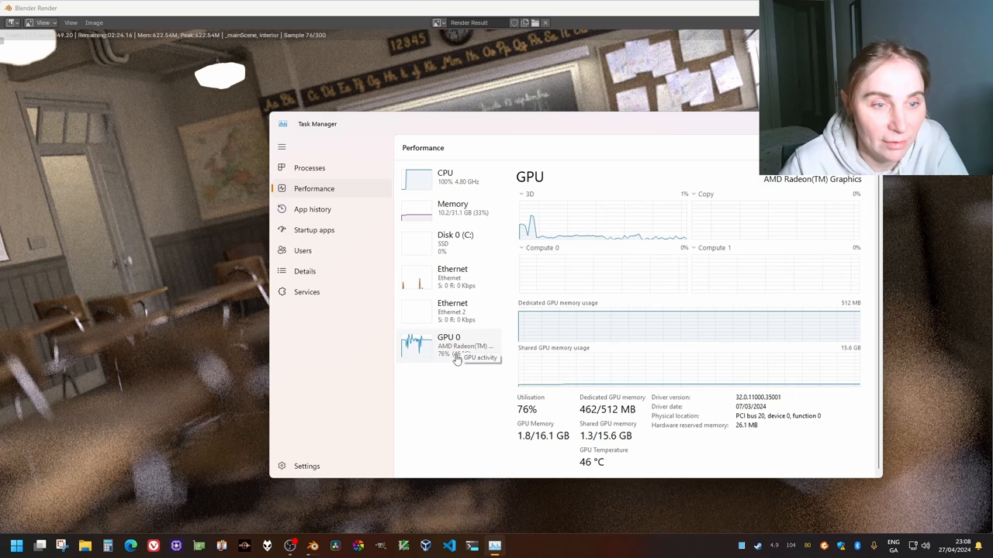
mouse_move(454, 357)
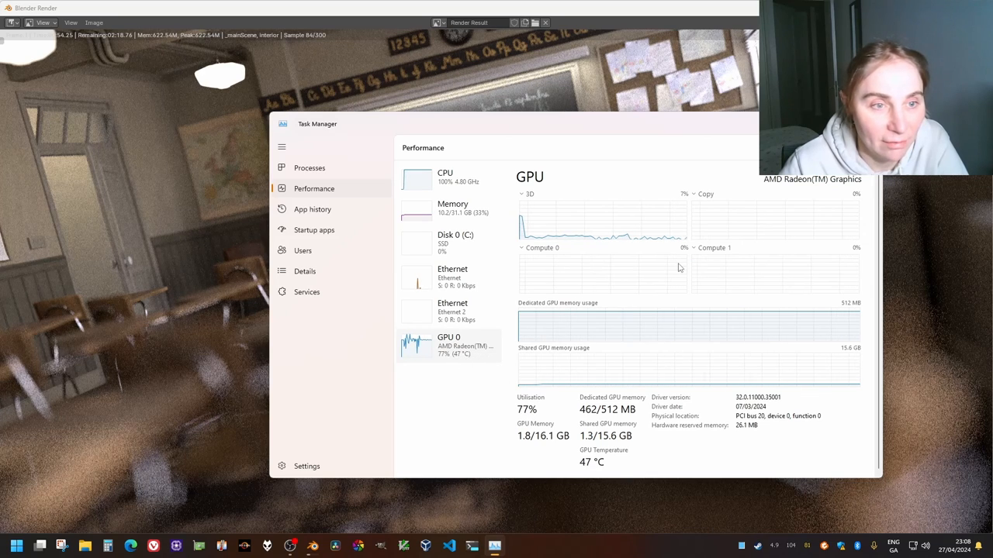
mouse_move(477, 345)
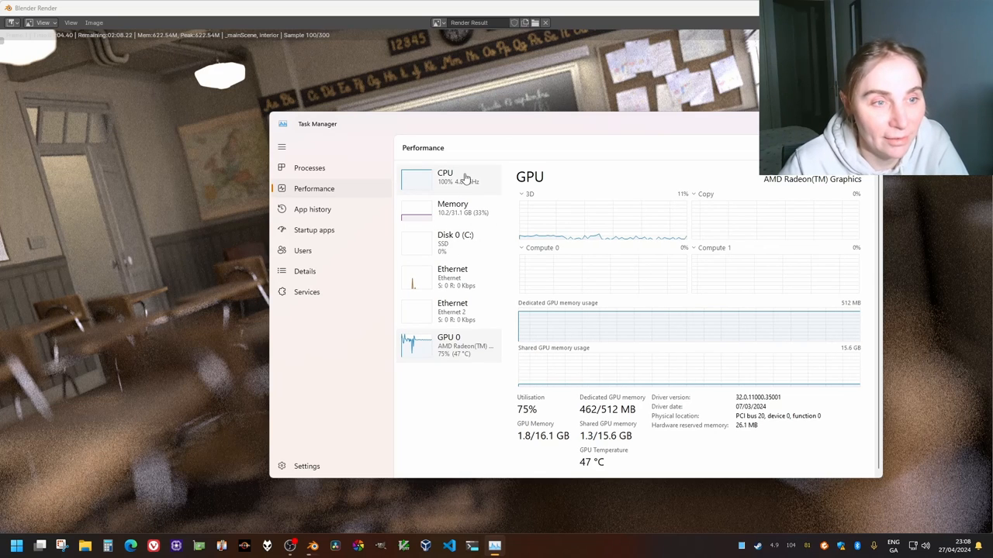
Switch Task Manager's Performance view to the Ryzen 9 7900X3D CPU details.
click(445, 176)
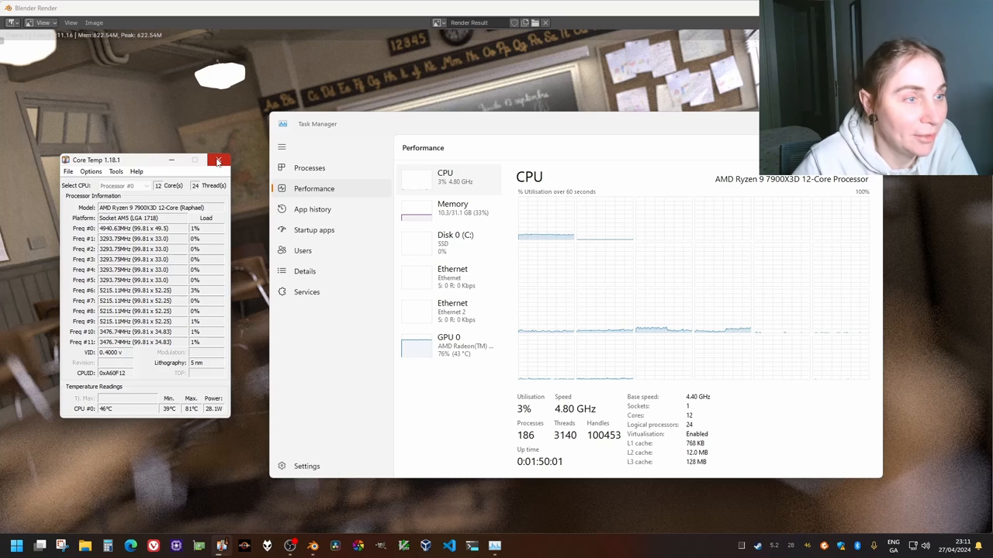
Close Core Temp after checking the core frequencies and temperatures.
click(219, 160)
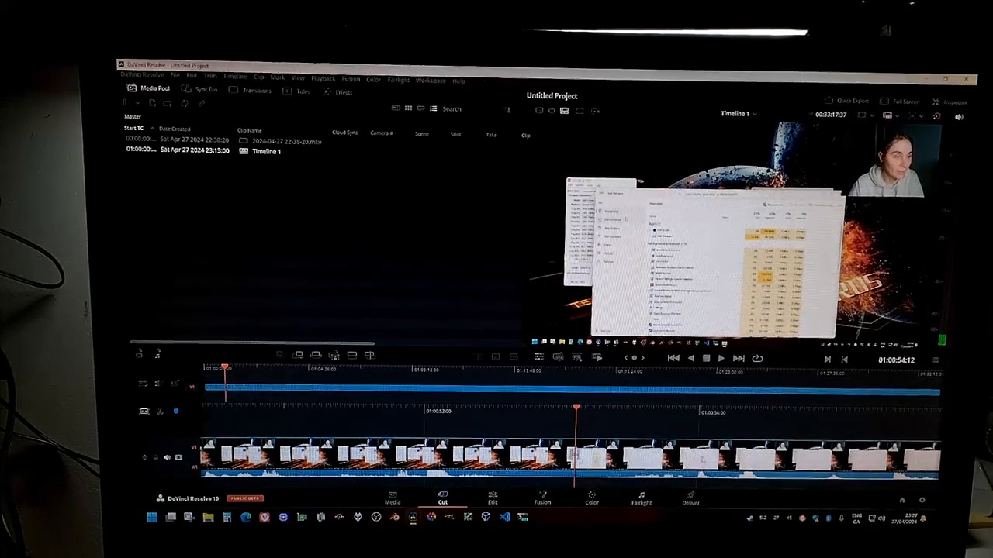
right_click(572, 454)
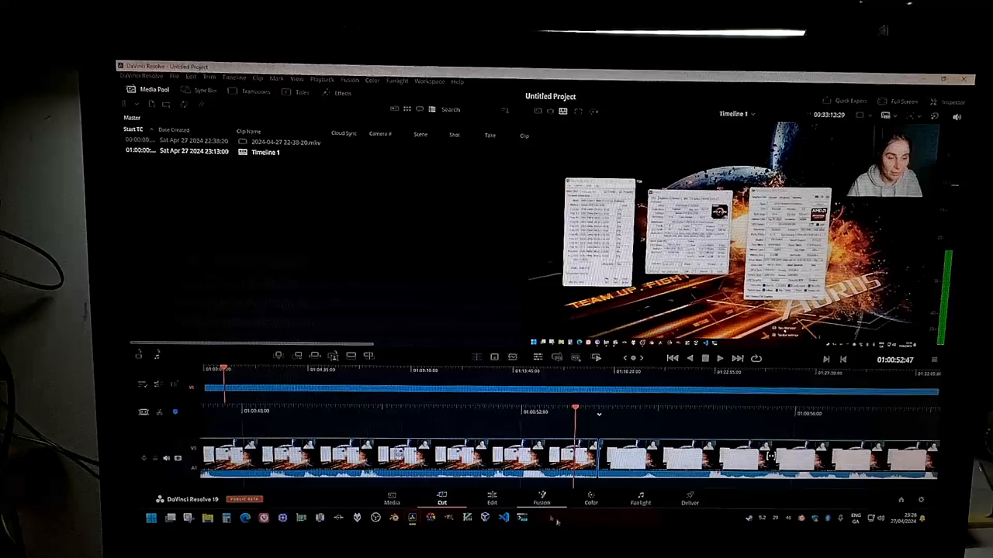
right_click(559, 518)
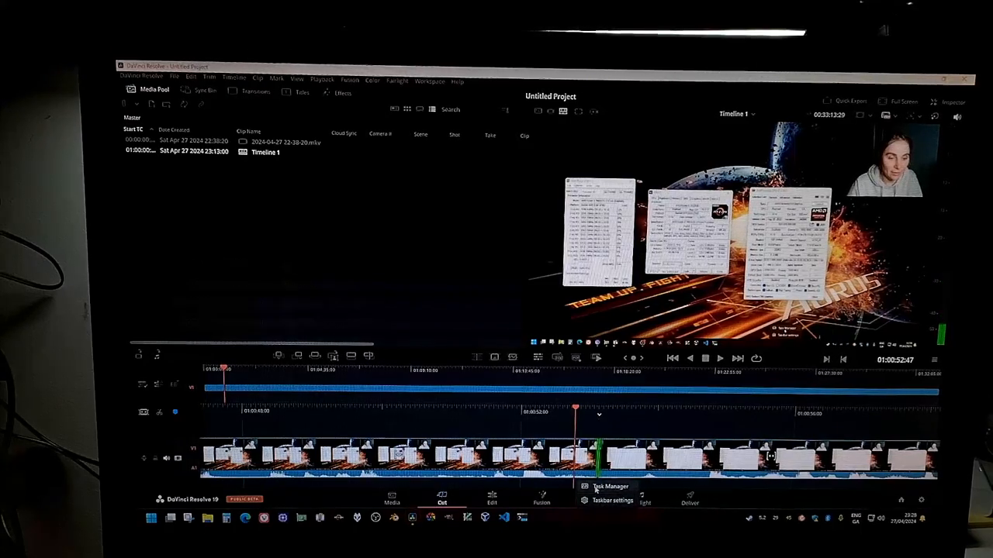
click(611, 486)
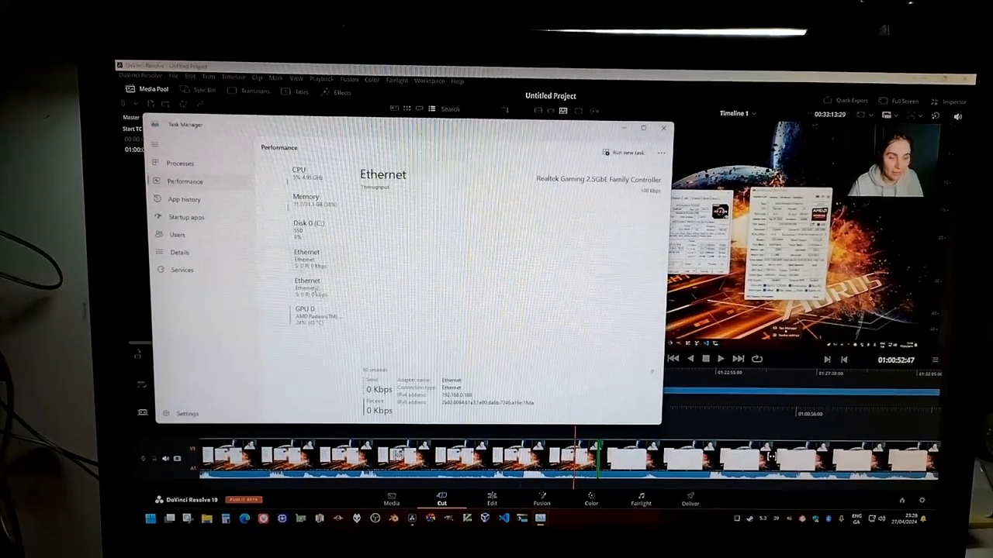
click(305, 314)
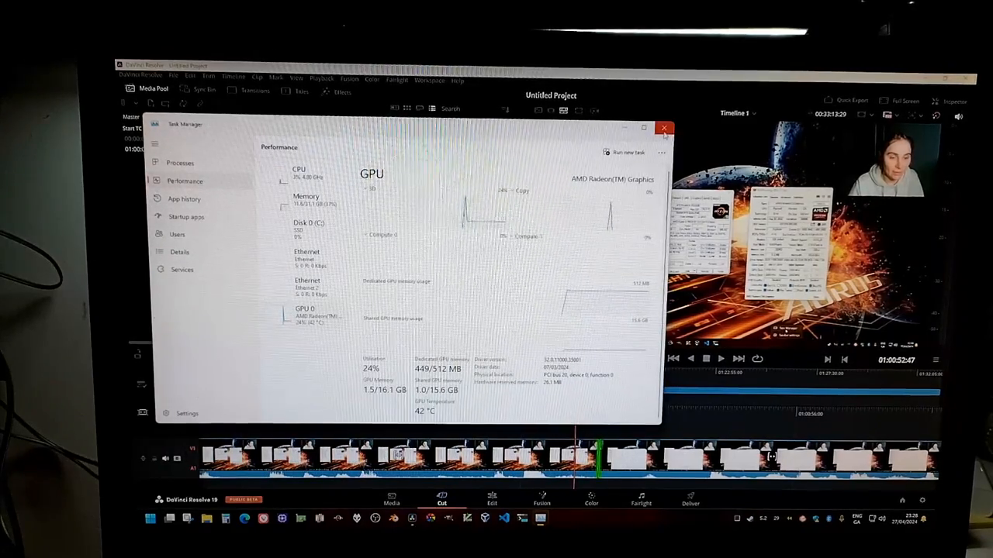
click(663, 128)
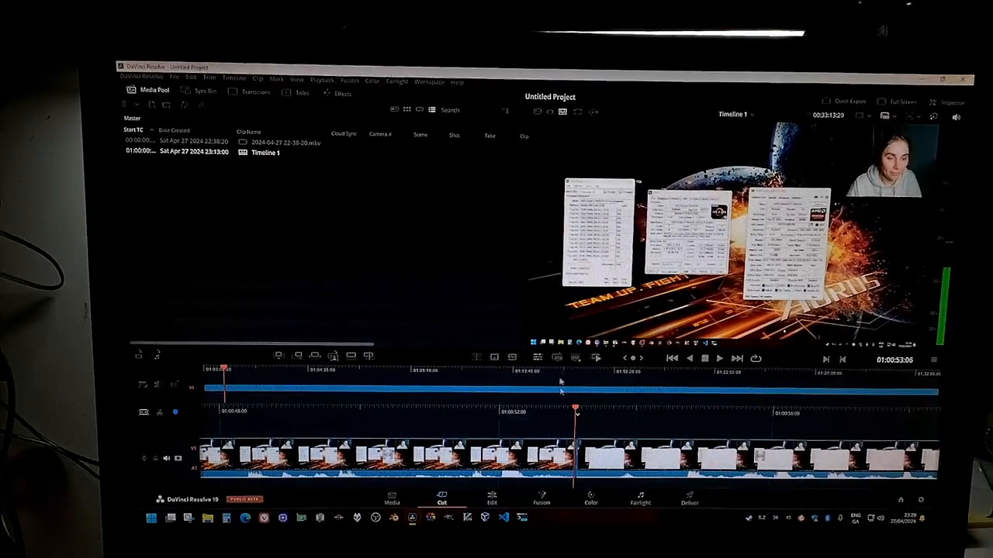
Open the transitions list, float a compact Task Manager summary, and move to an earlier timeline point.
click(255, 91)
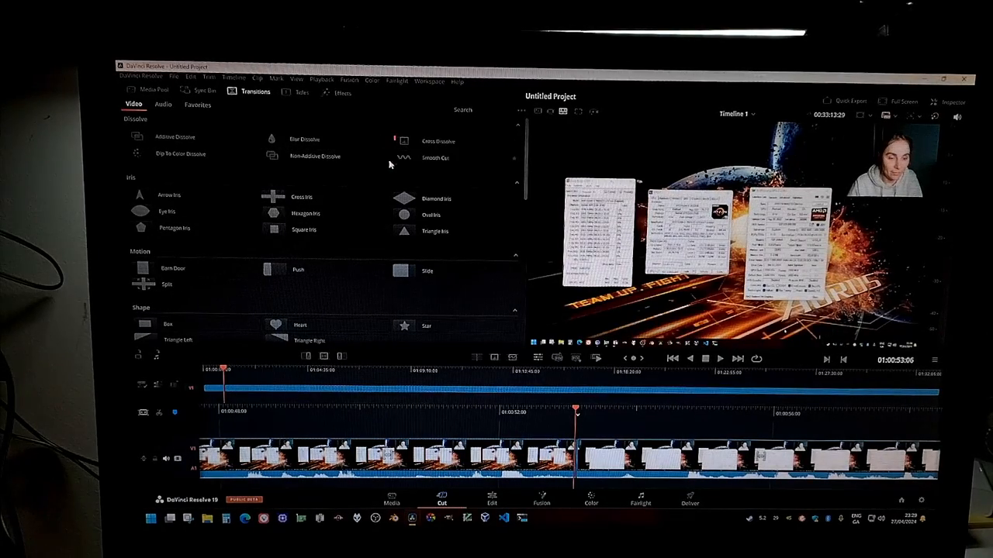
click(303, 138)
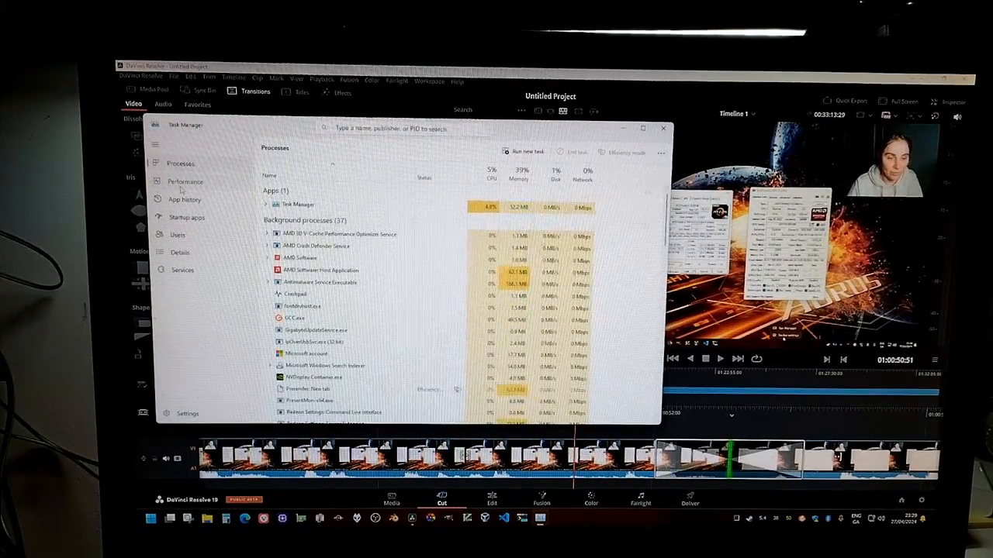
click(185, 181)
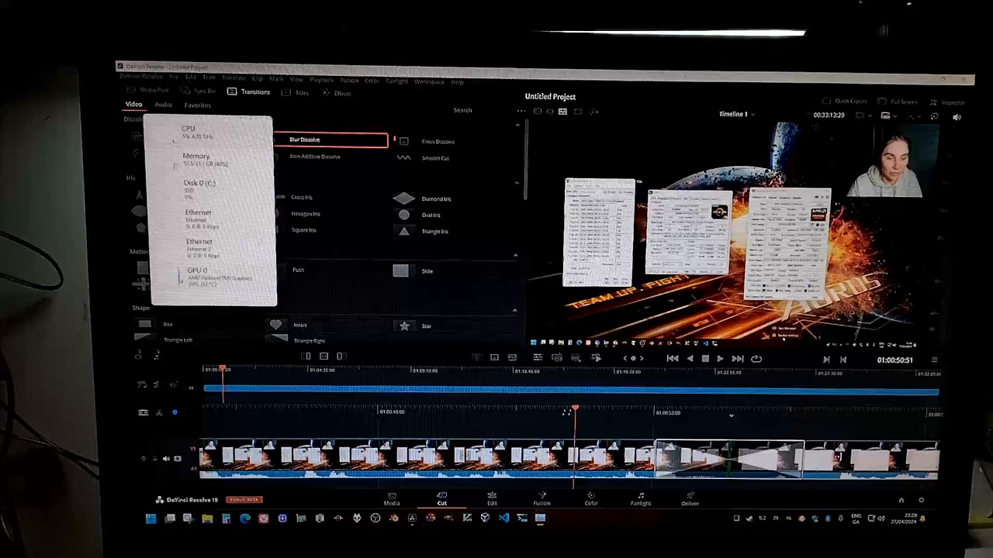
click(719, 358)
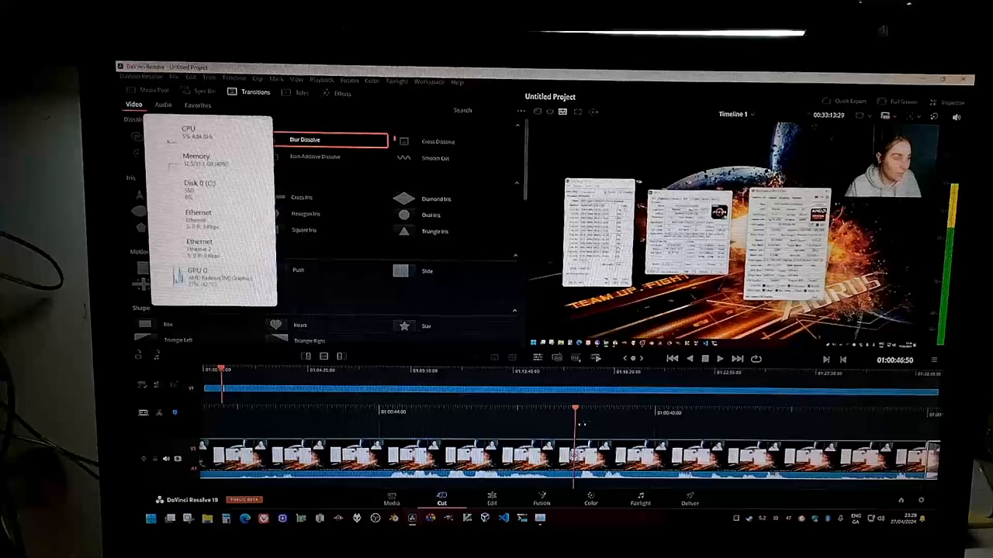
click(719, 359)
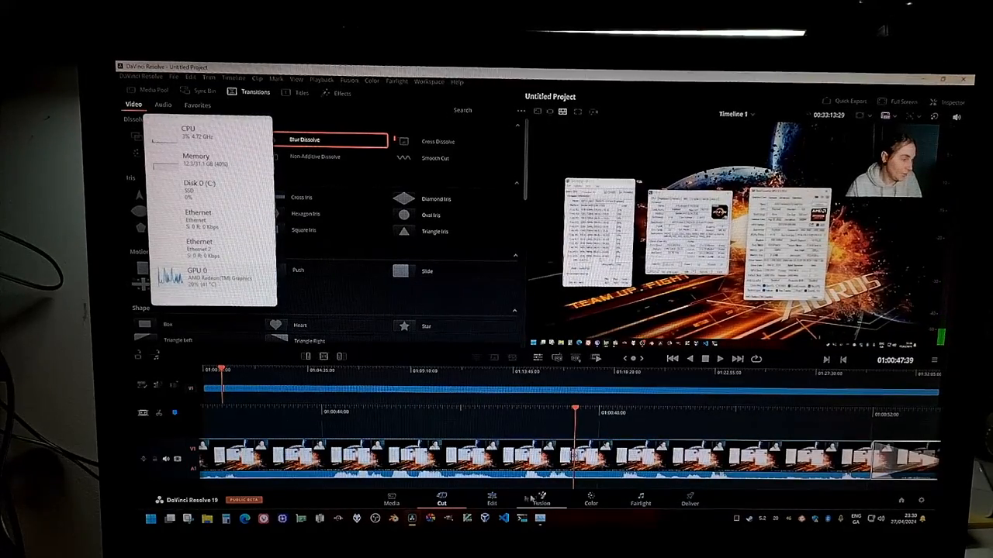
Switch to the Edit page and scroll the Titles list to reach Text Box Swipe In.
click(491, 499)
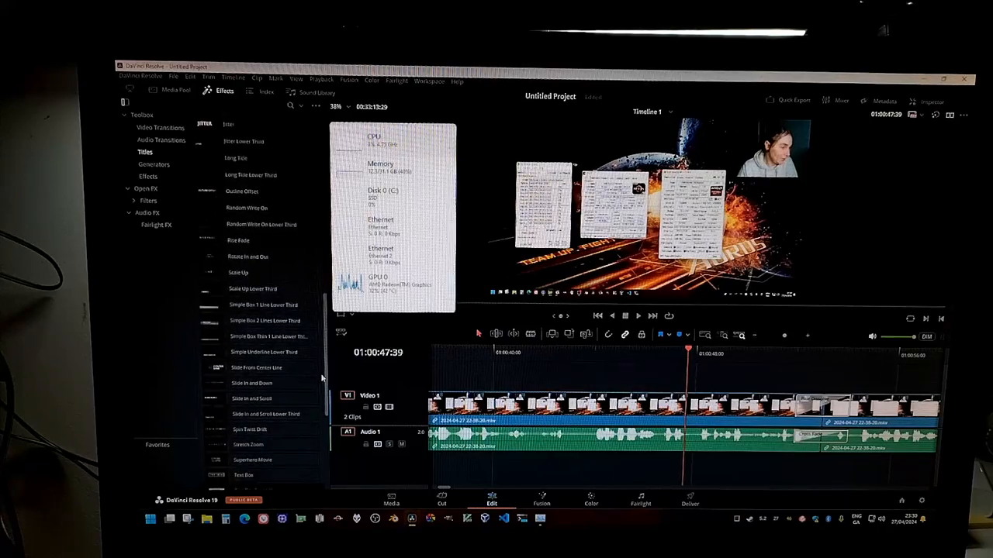
scroll(down, 3)
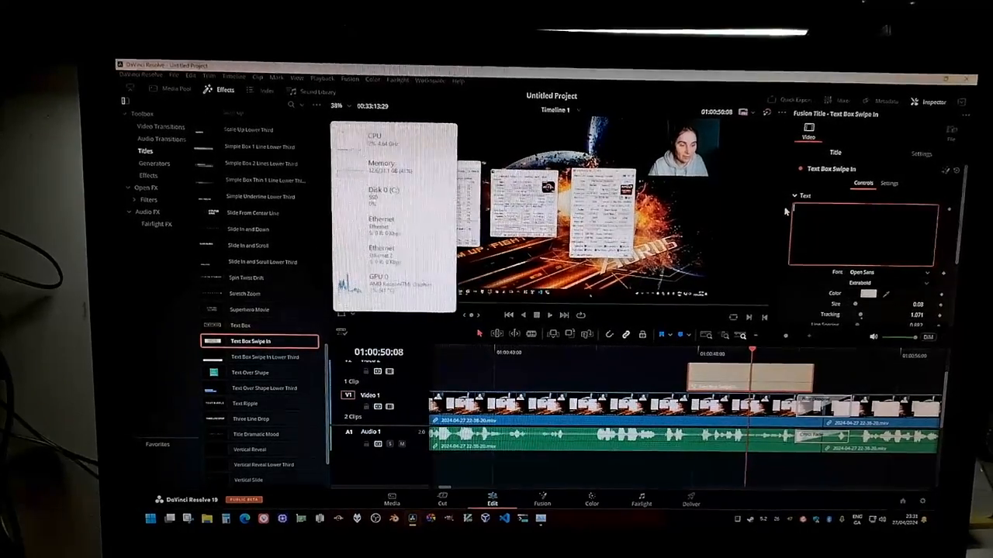
Type 'Some' as title text, cancel the Windows colour dialog, and pick a dark purple box colour.
text(Some)
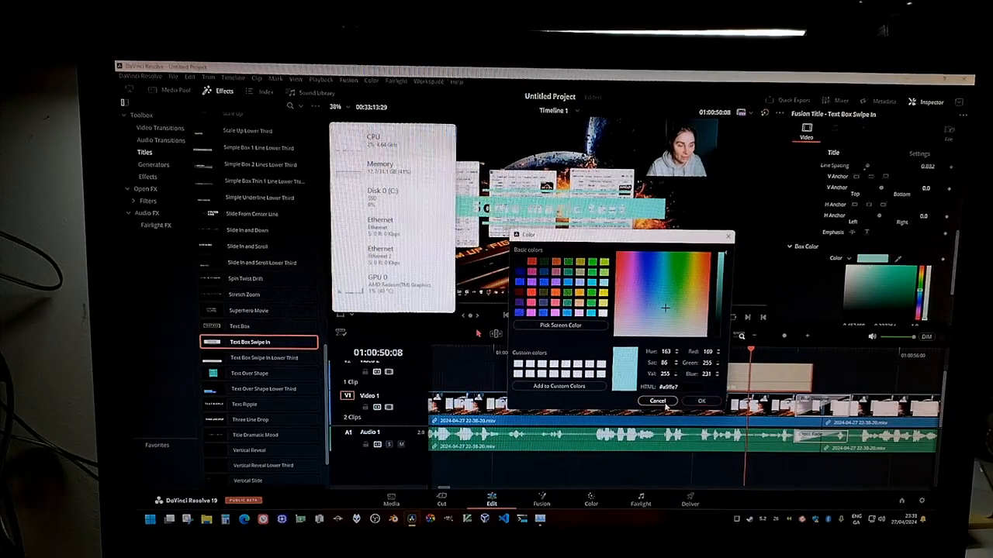
click(700, 401)
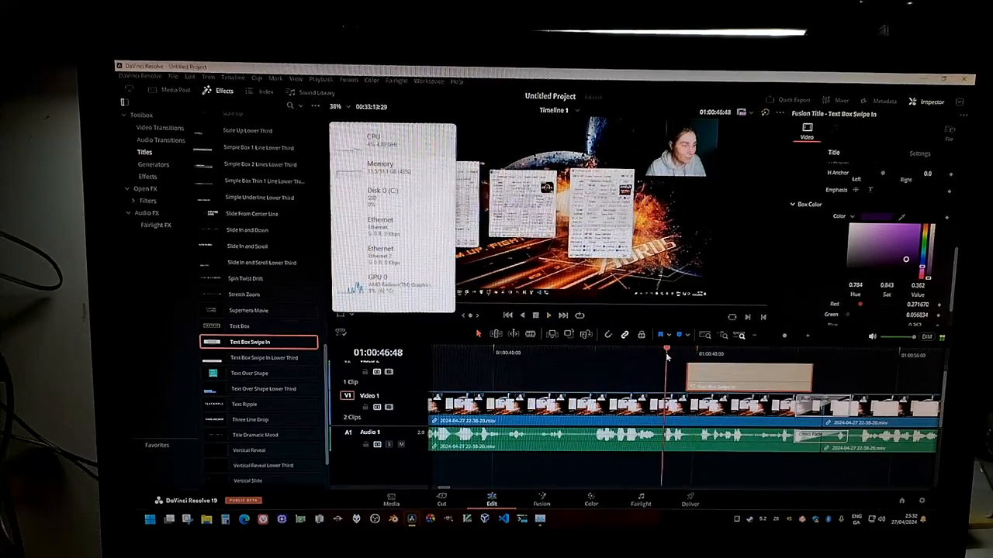
click(548, 315)
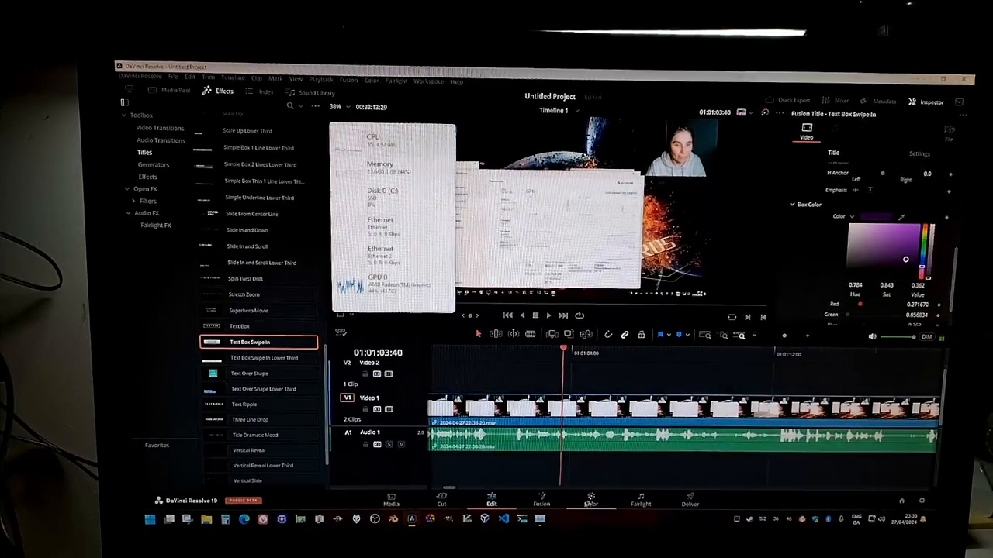
On the Color page, bend the custom curve upward to lift midtones and highlights.
click(591, 499)
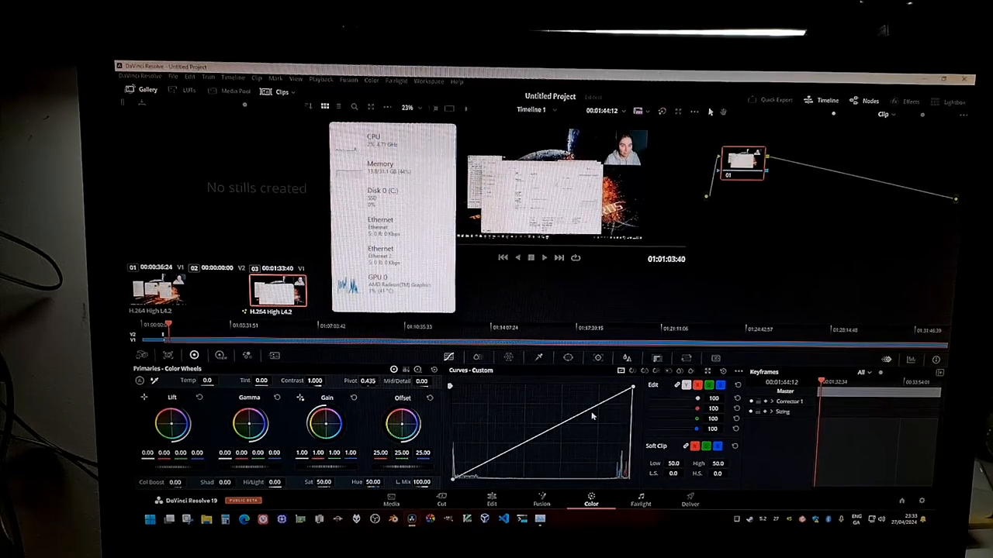
drag(592, 416, 598, 428)
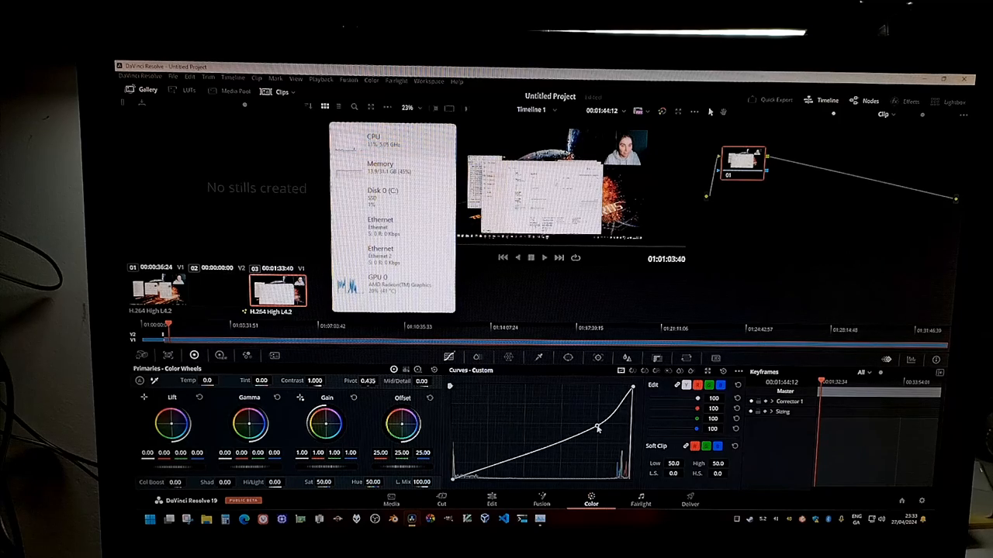
drag(597, 428, 570, 394)
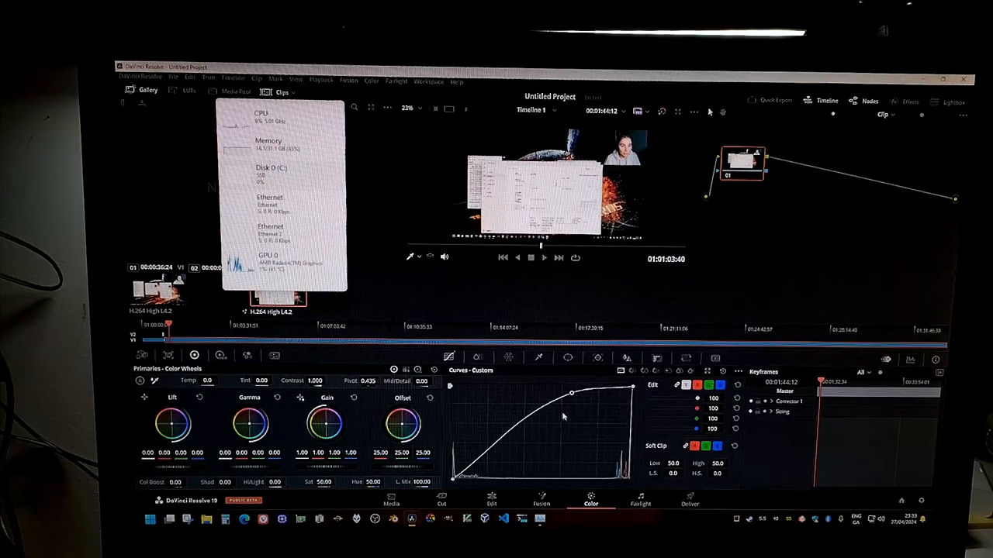
drag(572, 393, 598, 391)
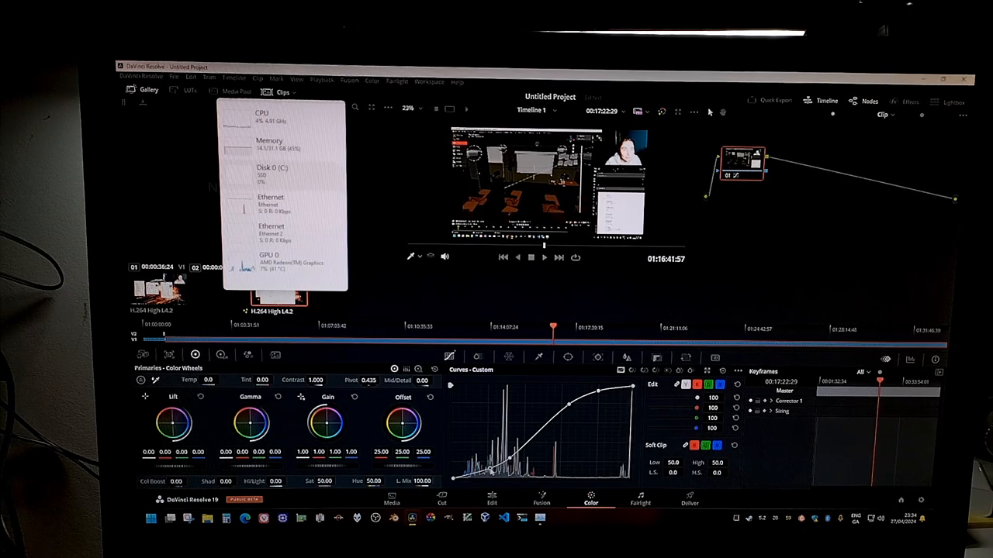
Rework the custom curve, pulling midtones down, then bending it back up to brighten.
drag(601, 392, 577, 401)
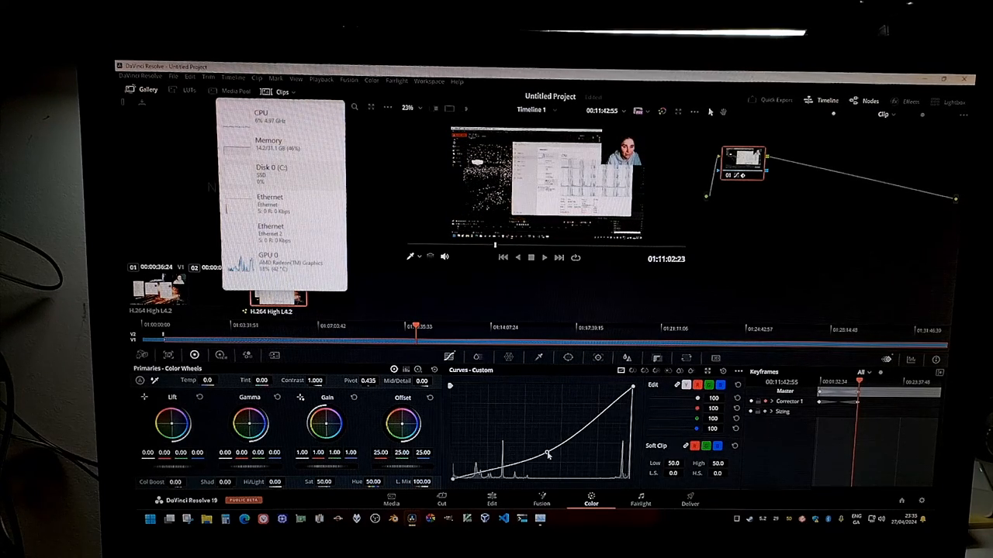
drag(547, 453, 605, 423)
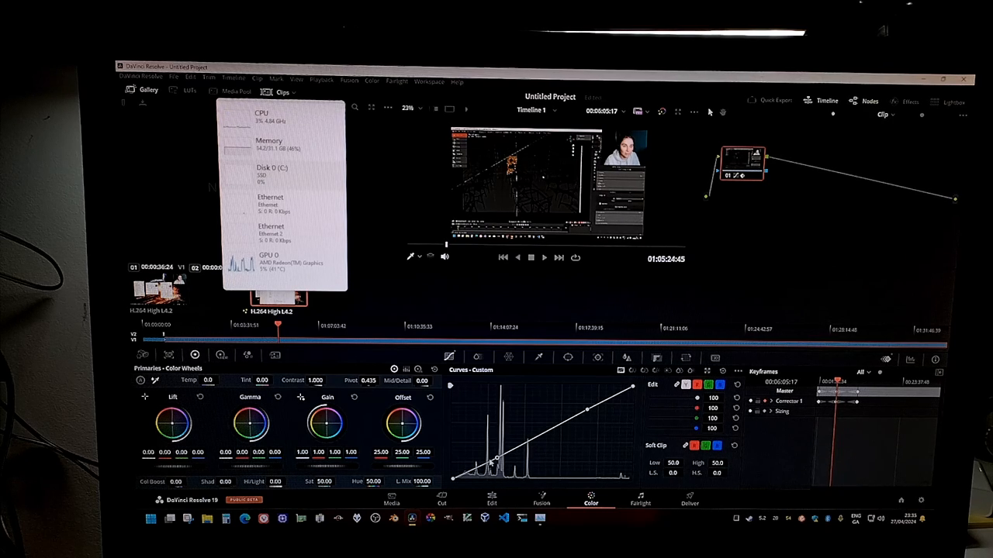
drag(589, 407, 578, 405)
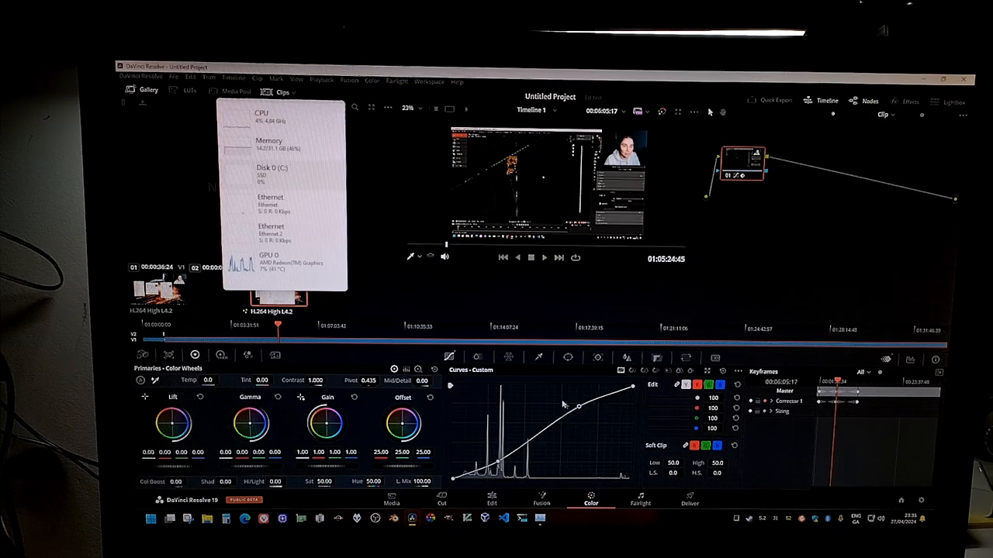
drag(578, 405, 548, 391)
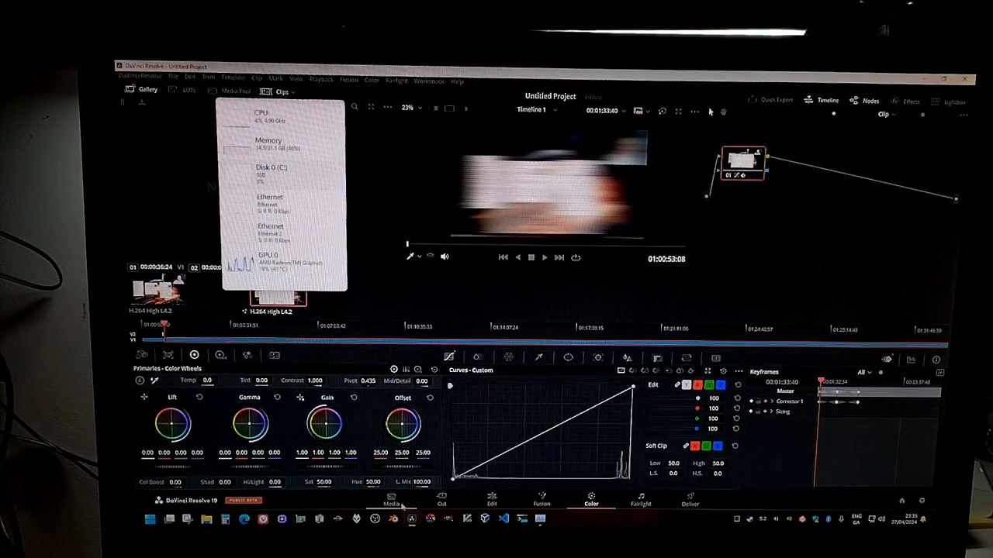
Leave the Color page for the Edit page to pick the Horizontal Line Reveal title.
click(440, 499)
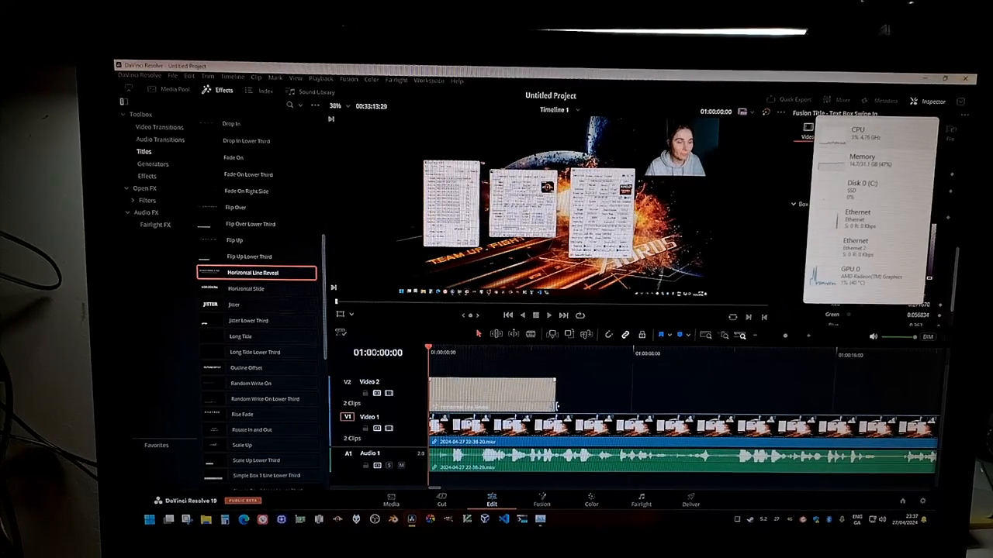
Select the title clip to enter its two text lines, then open it in Fusion.
click(548, 316)
text(Ryzen 9 7900X3D)
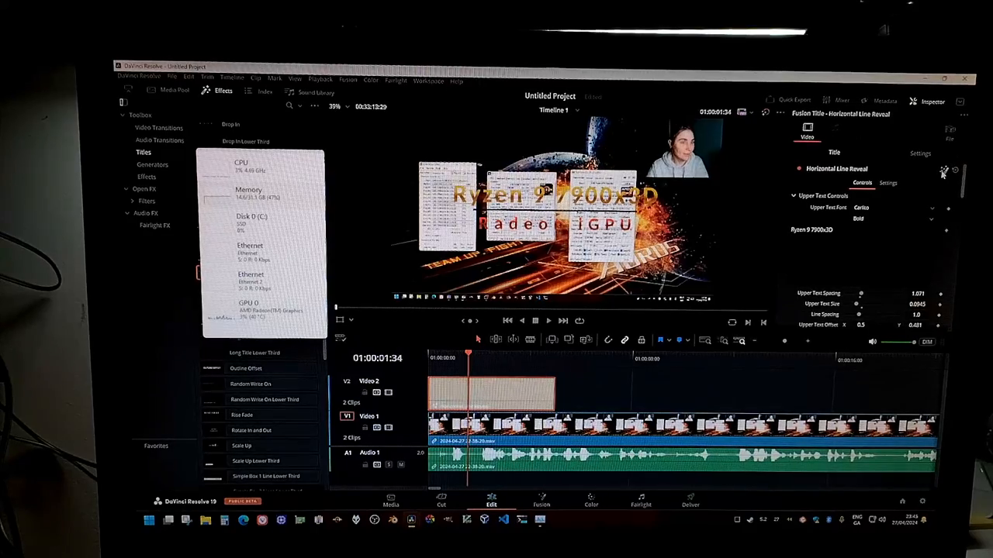
click(542, 501)
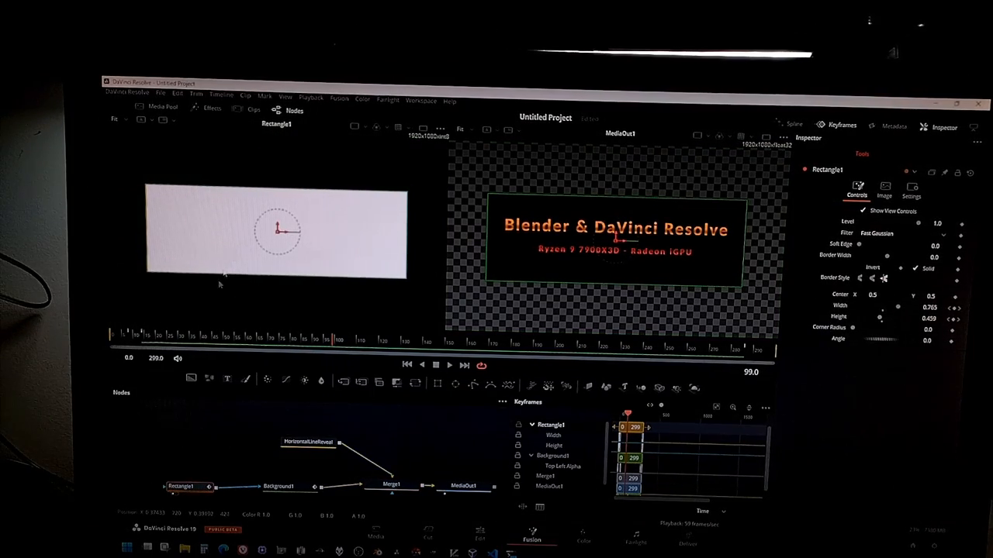
Select the Background1 node and view its translucent near-black colour in the left viewer.
click(277, 487)
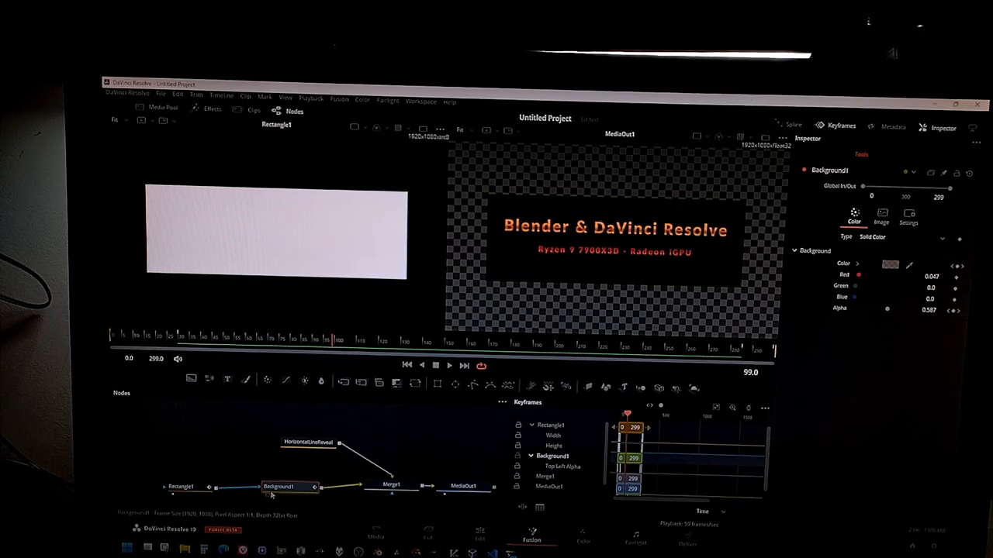
click(279, 487)
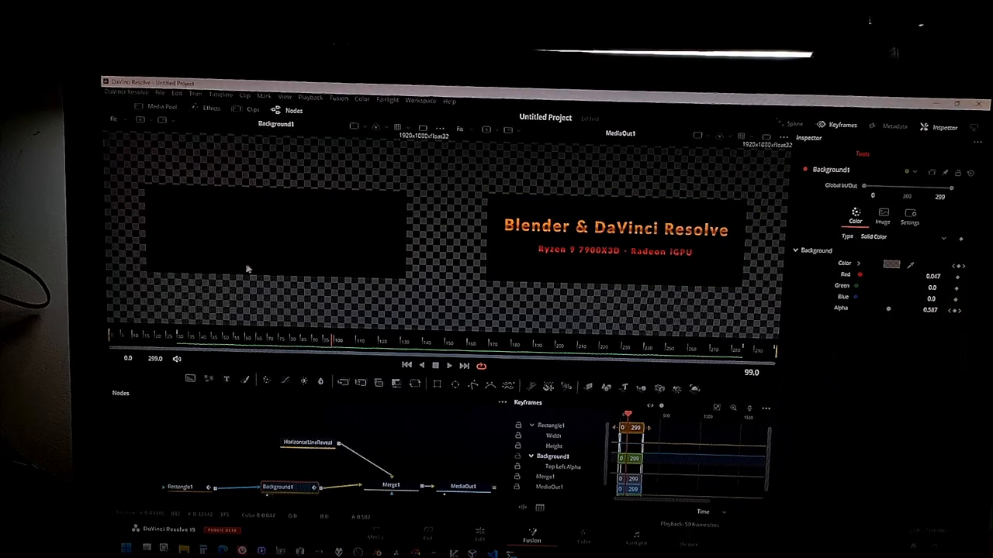
mouse_move(319, 253)
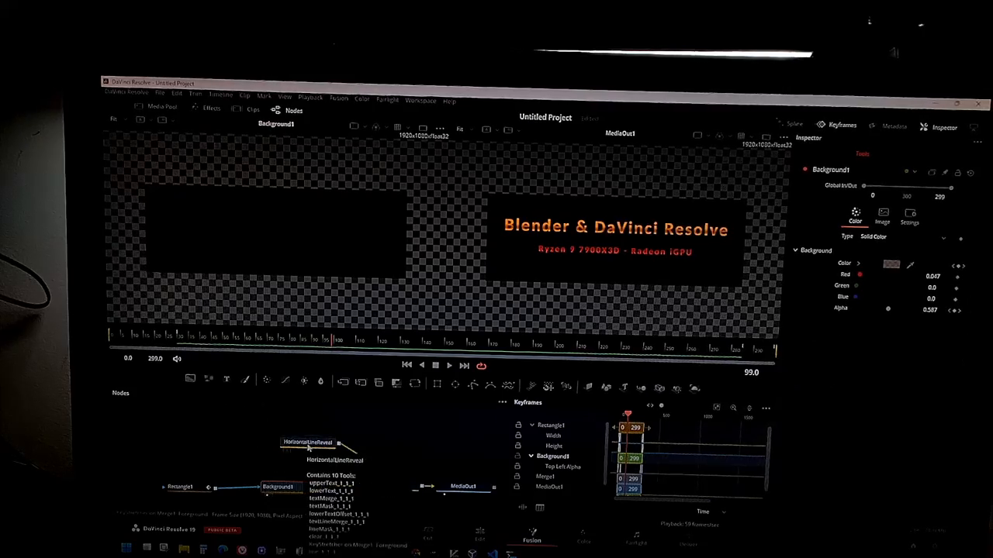
click(309, 442)
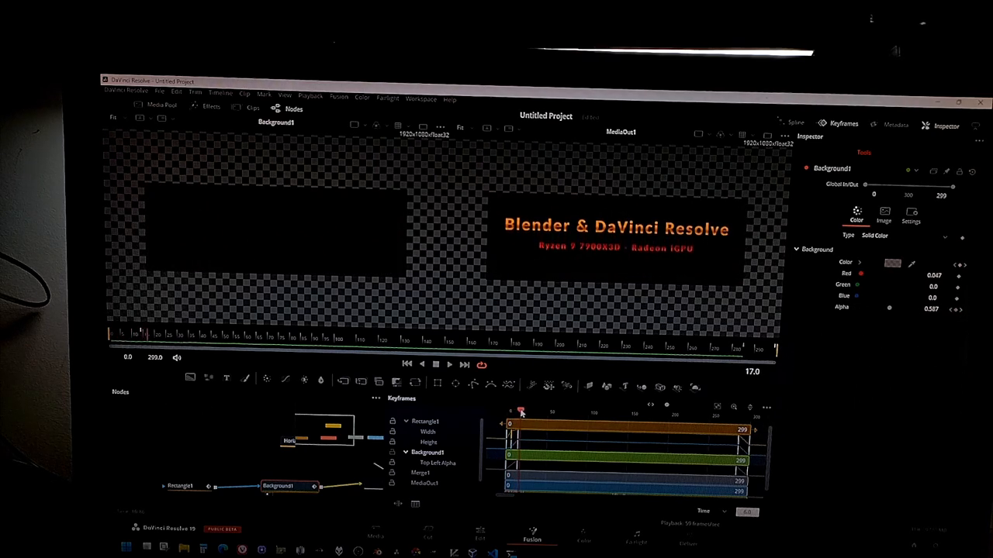
Rewind the title animation near its start, play it through, then stop playback.
click(509, 411)
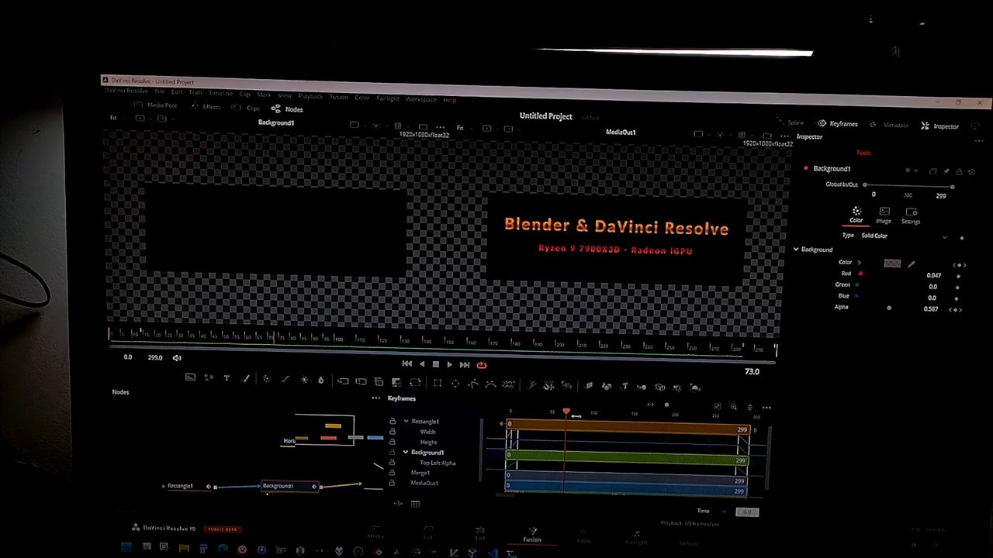
click(449, 364)
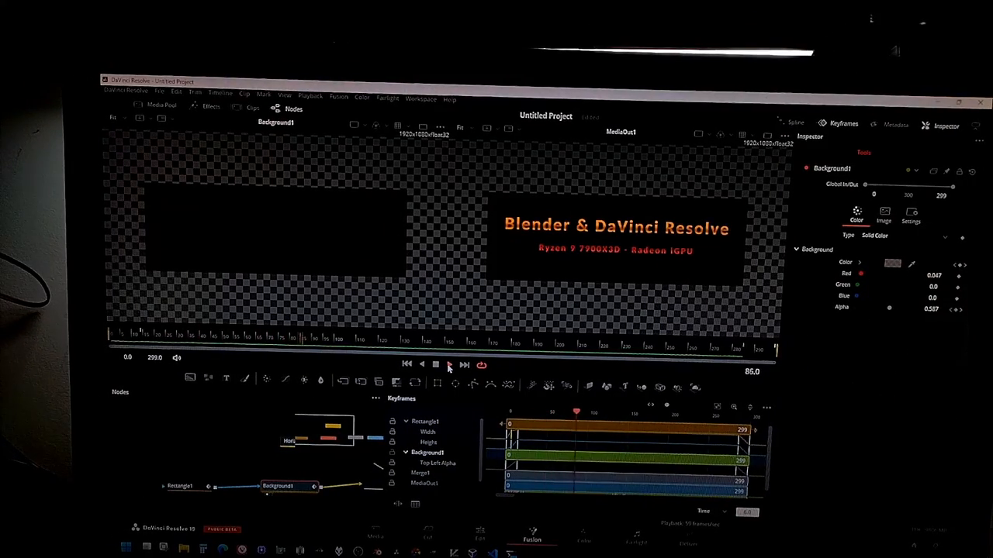
click(435, 364)
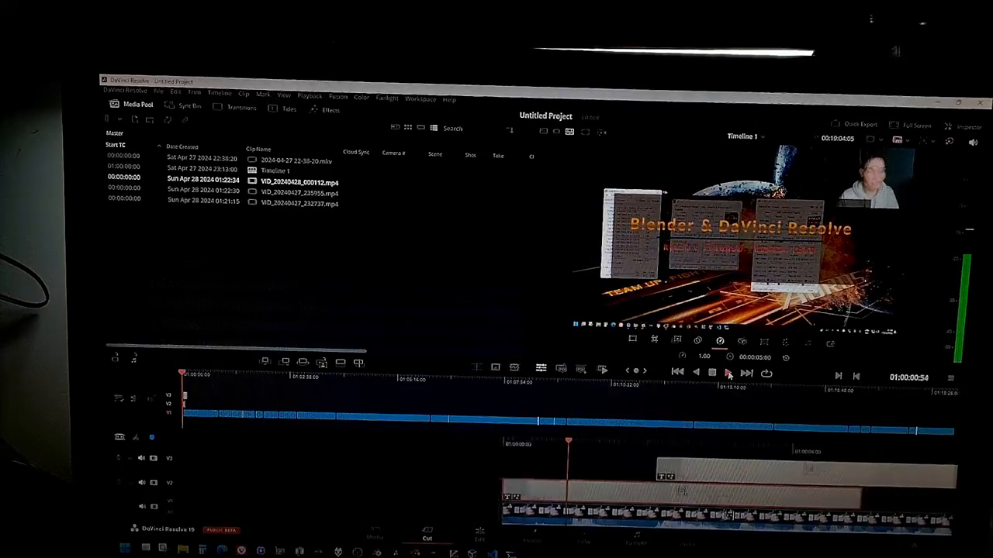
click(727, 372)
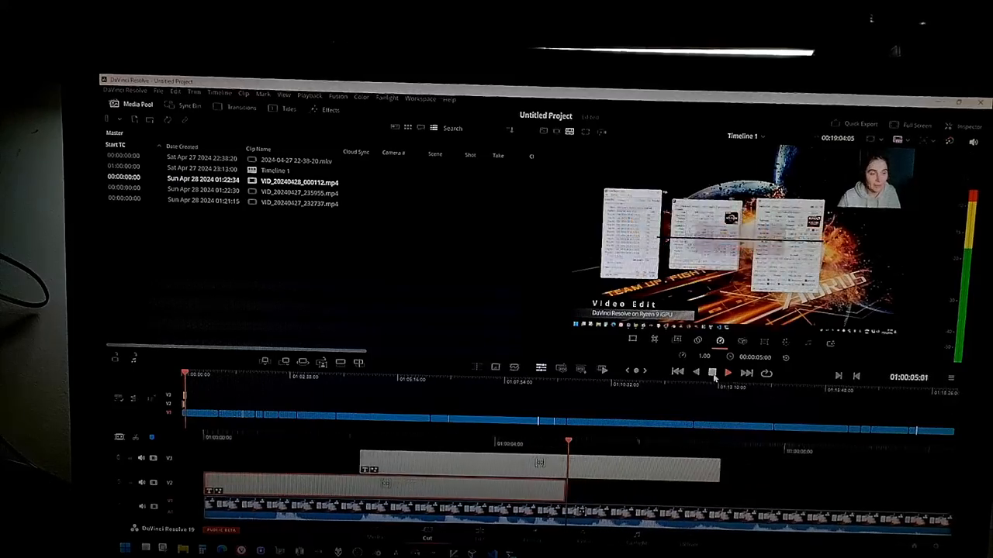
click(726, 372)
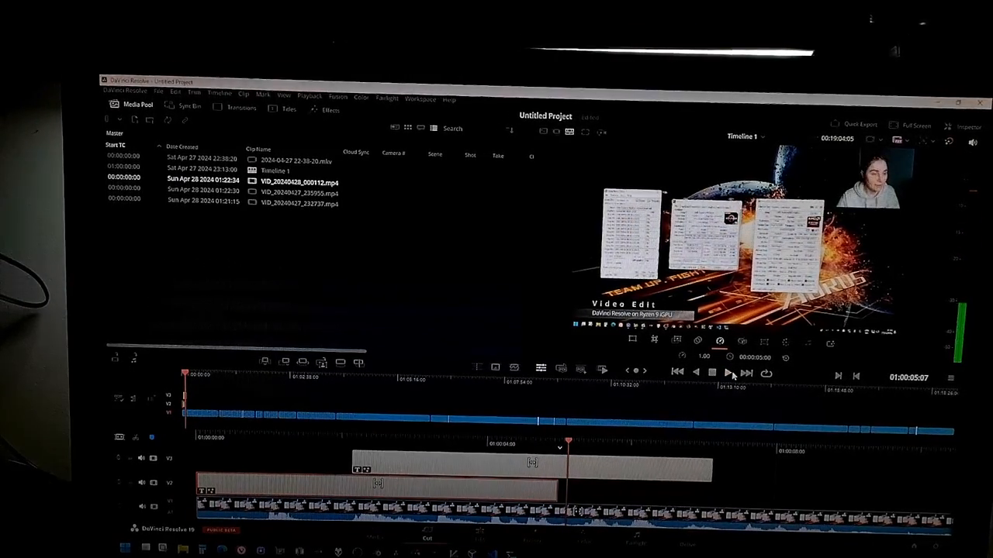
click(728, 372)
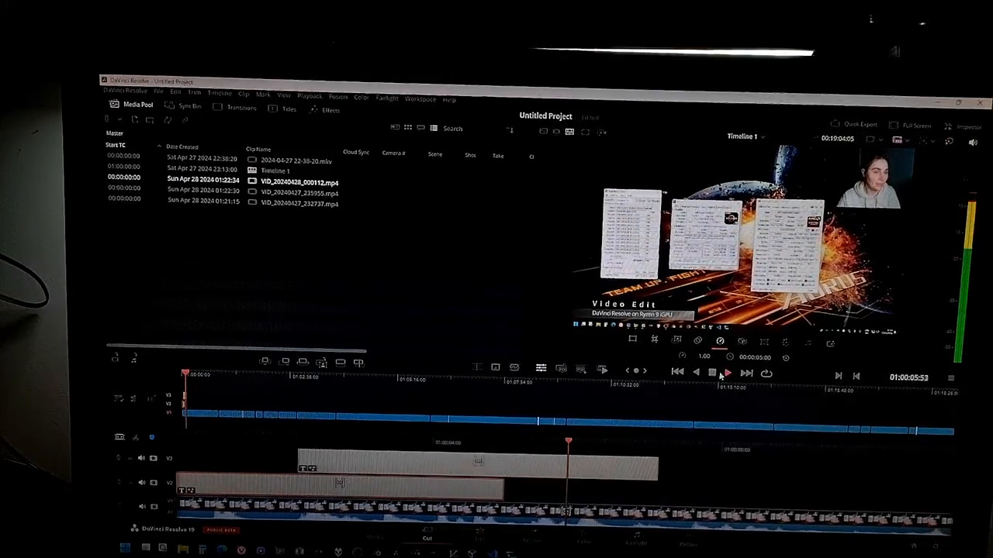
click(725, 373)
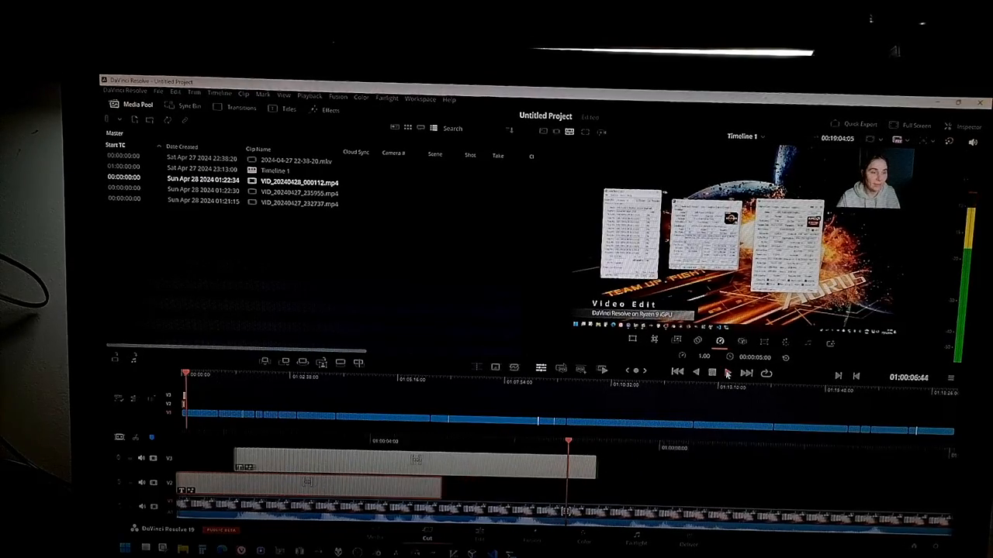
click(727, 372)
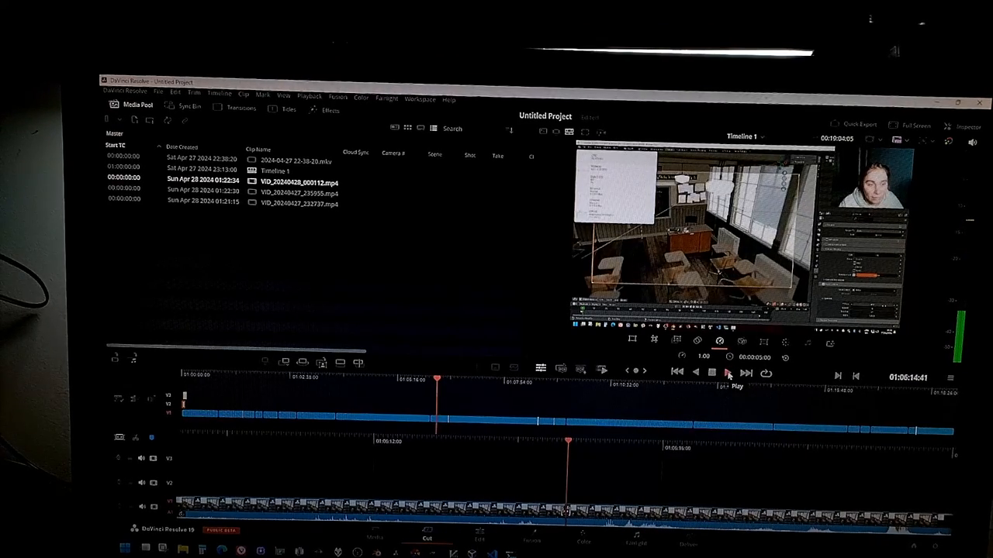
Move the Cut page playhead to about 01:17:15 to preview later session footage.
click(726, 373)
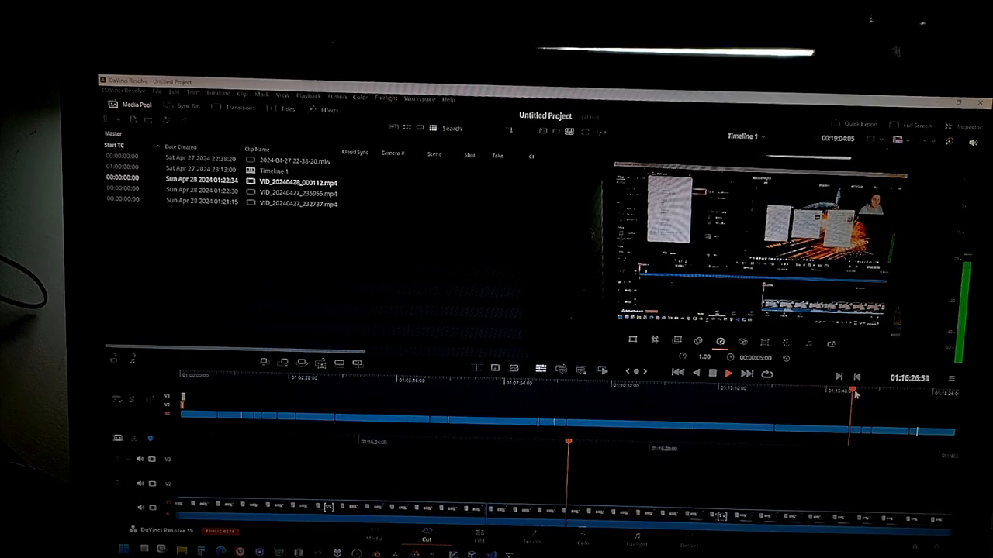
click(727, 372)
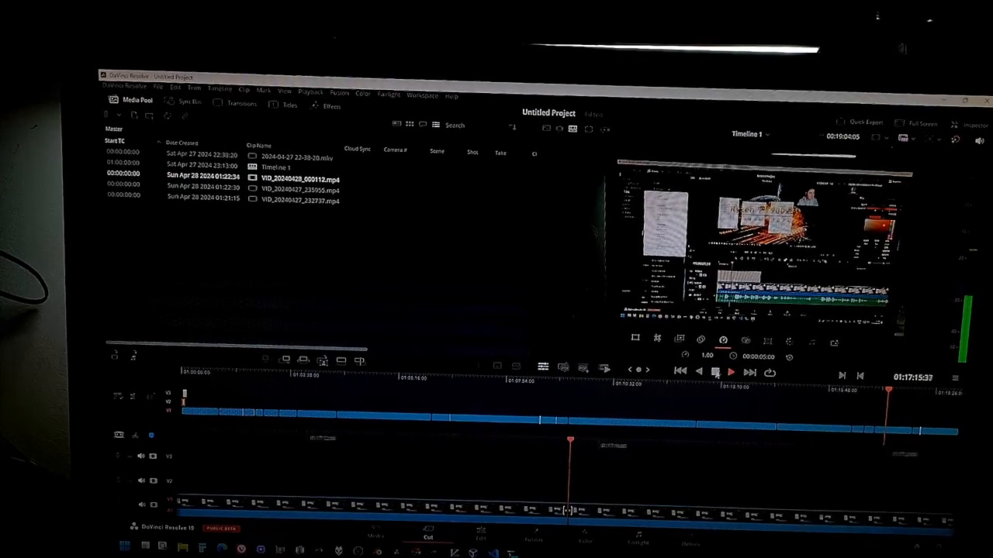